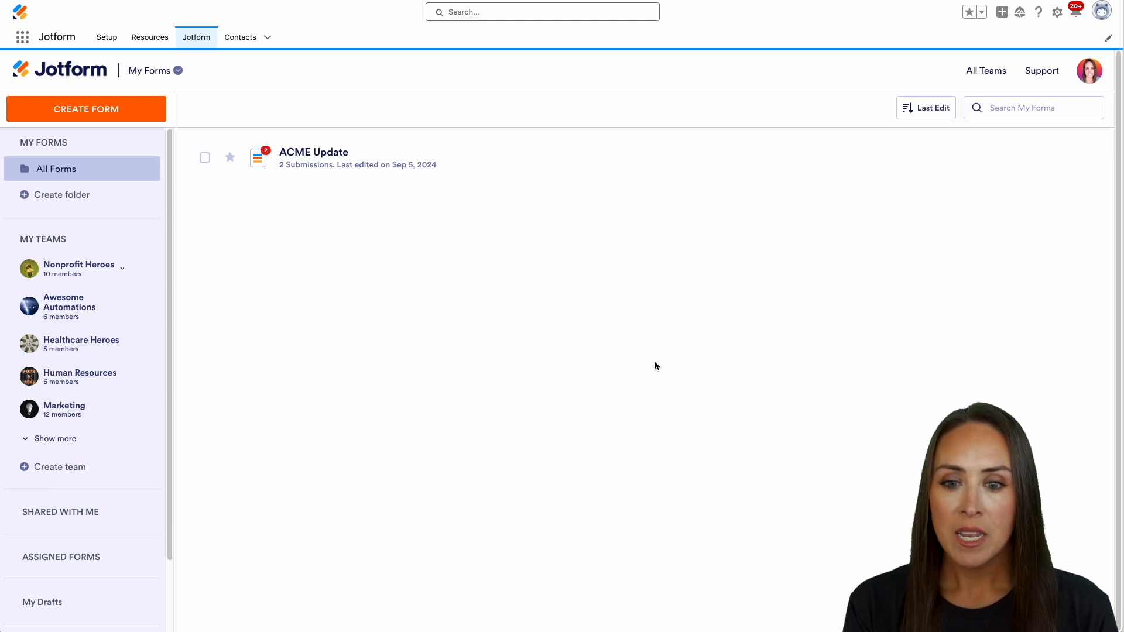
mouse_move(406, 321)
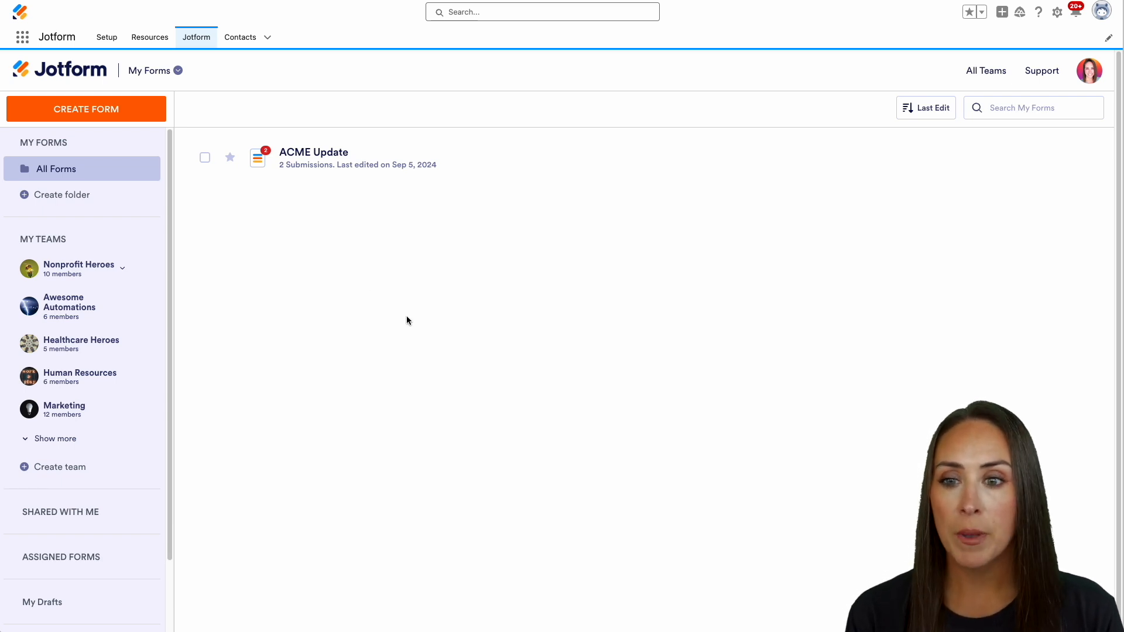
mouse_move(373, 156)
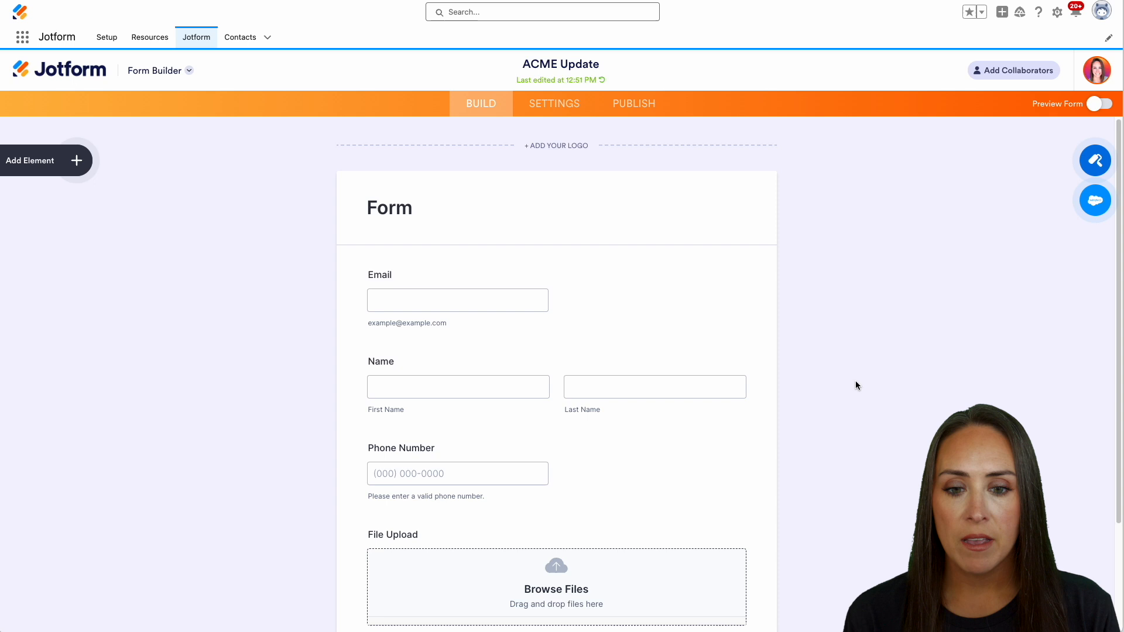
- Add a Salesforce integration from Settings > Integrations with the 'Create or update a record' action
scroll(down, 3)
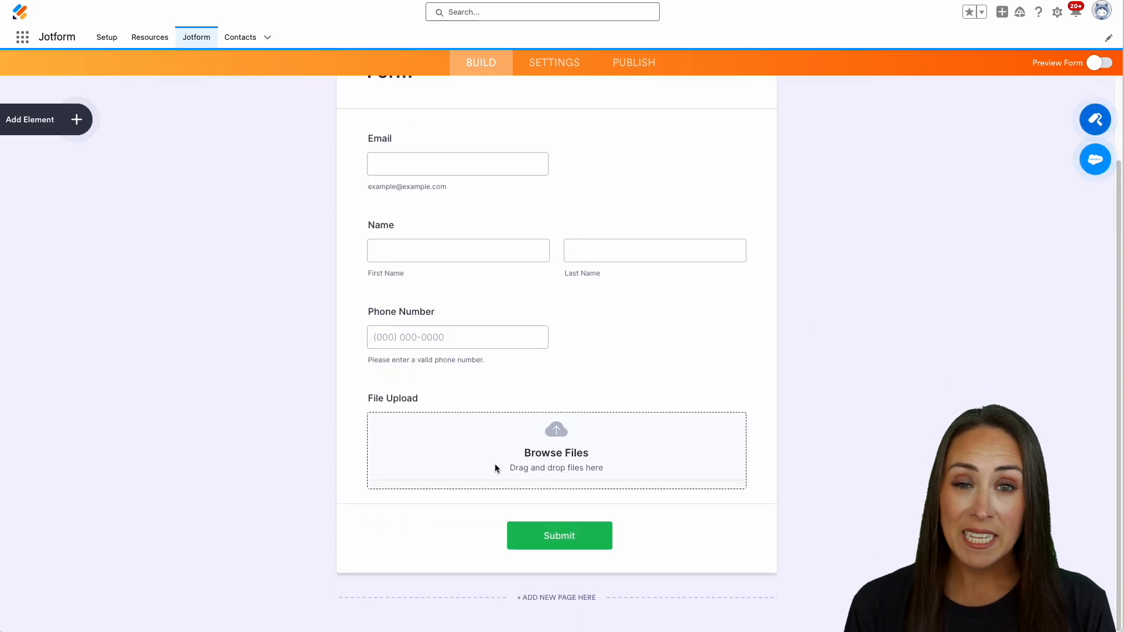
mouse_move(633, 468)
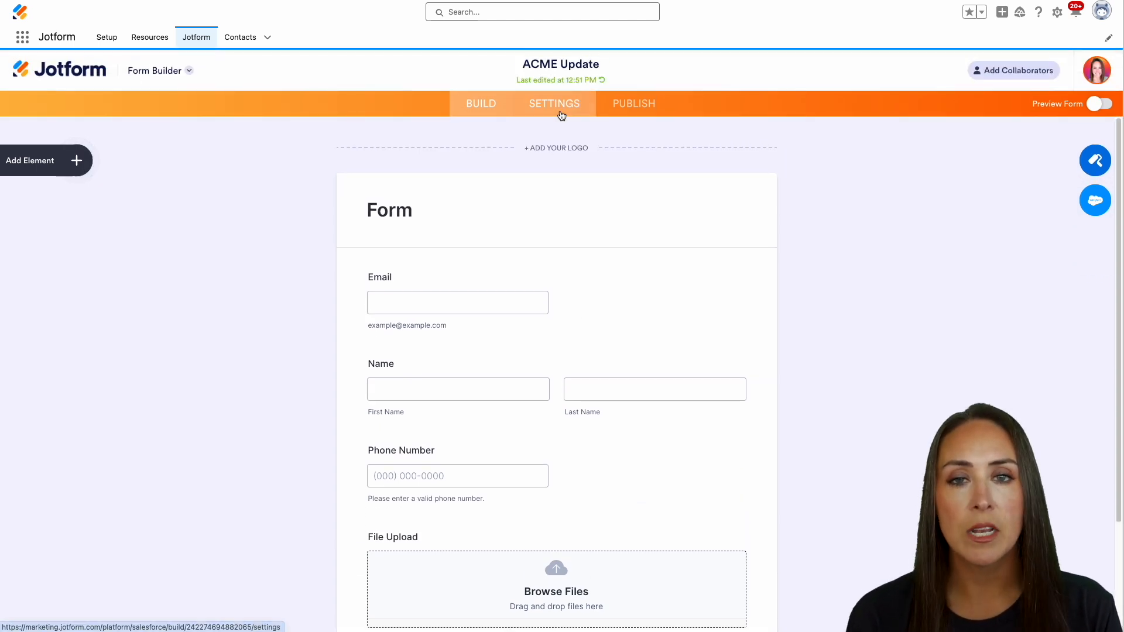
click(553, 103)
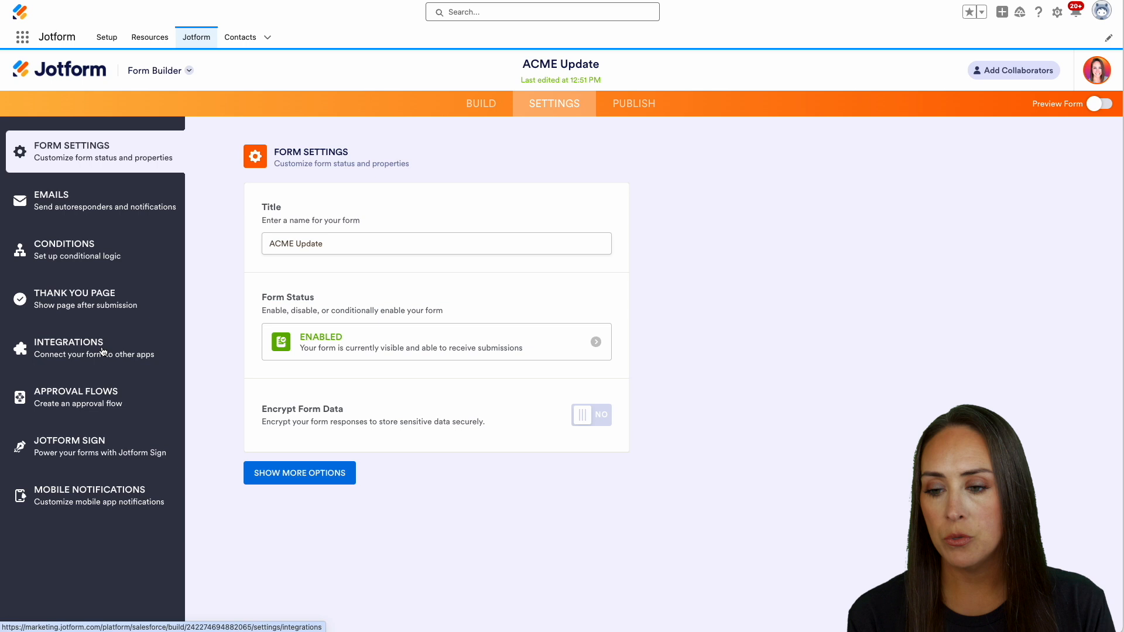
click(68, 348)
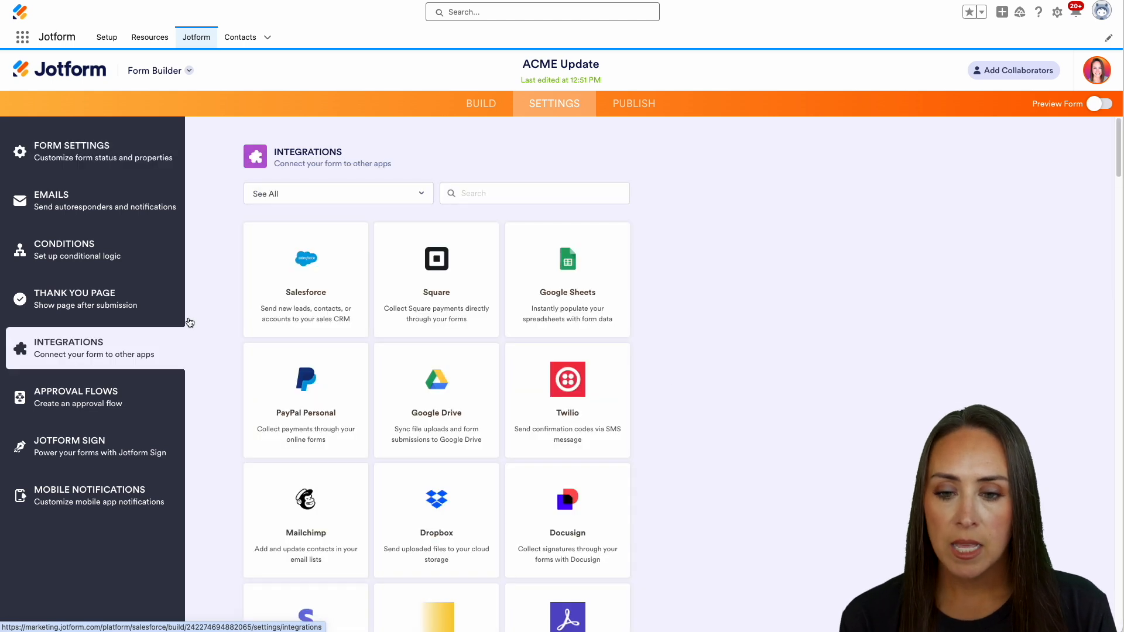
click(306, 280)
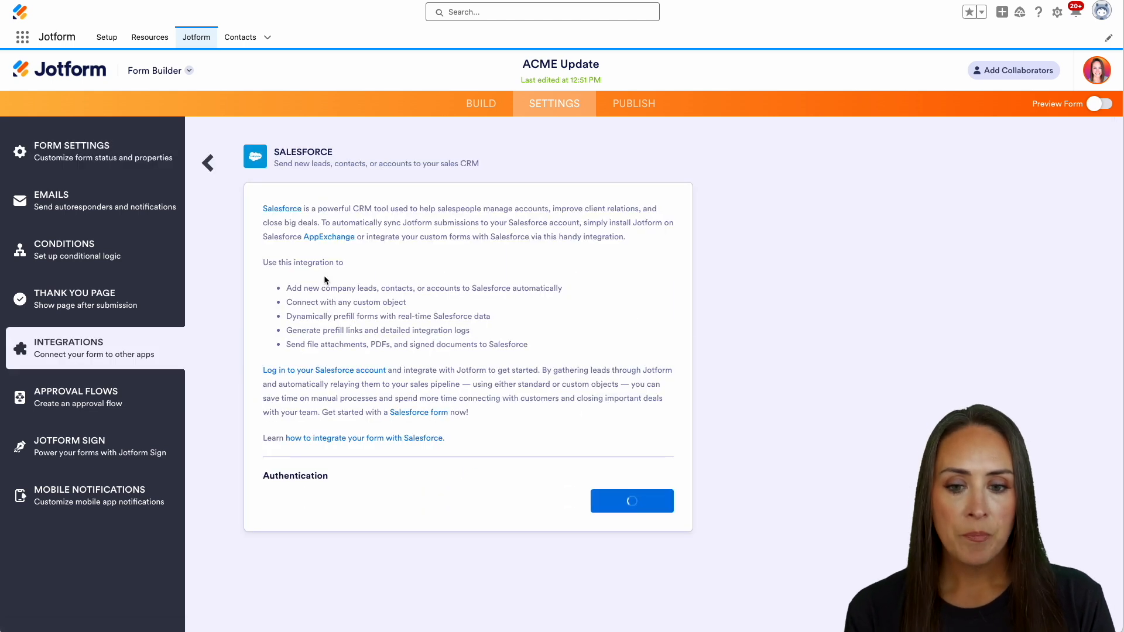
click(631, 500)
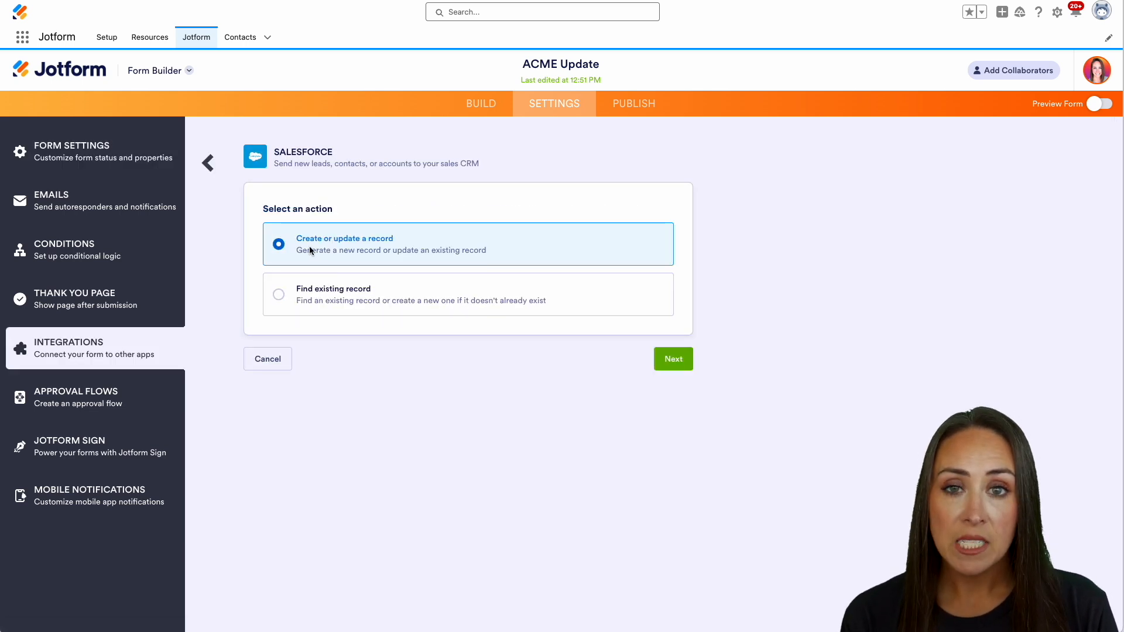
mouse_move(359, 246)
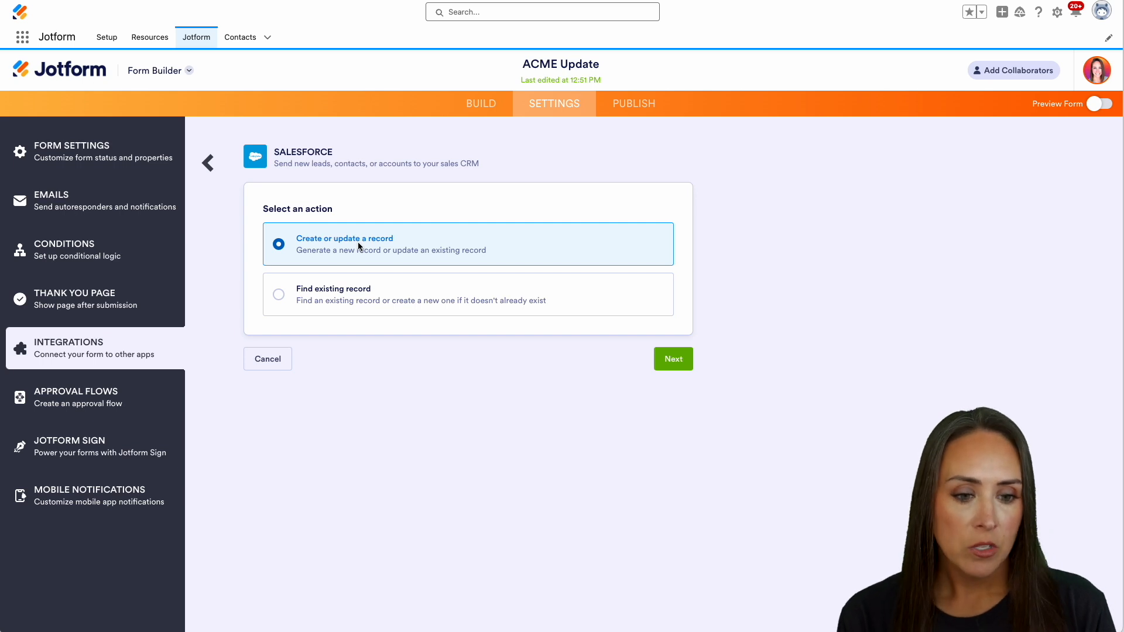
- Choose Contact as the Salesforce object for the action
click(672, 358)
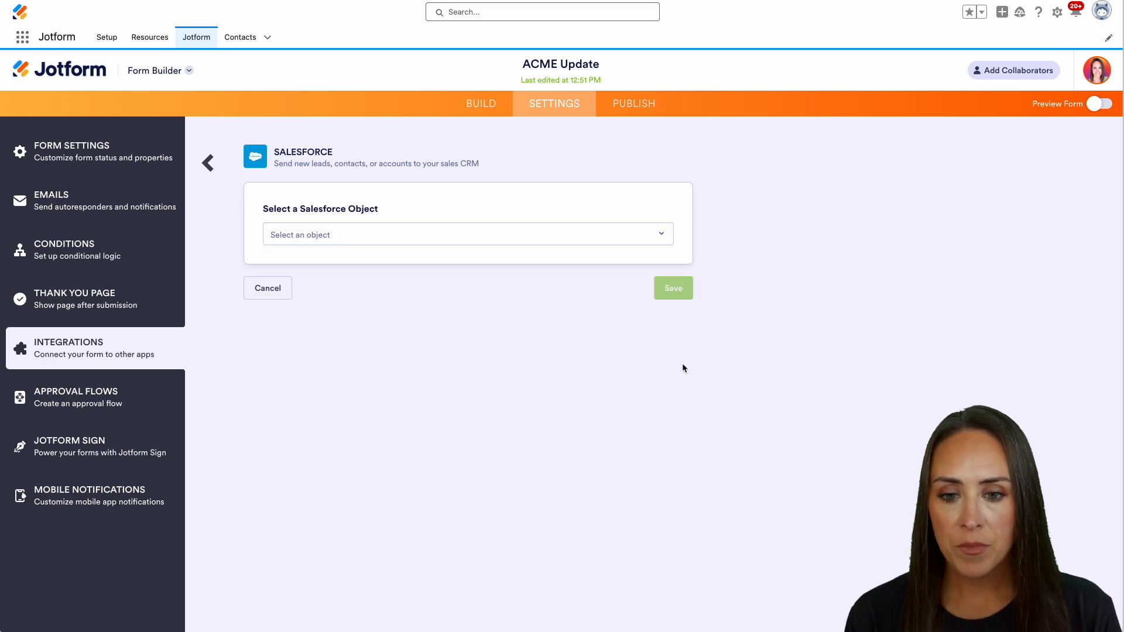
text(c)
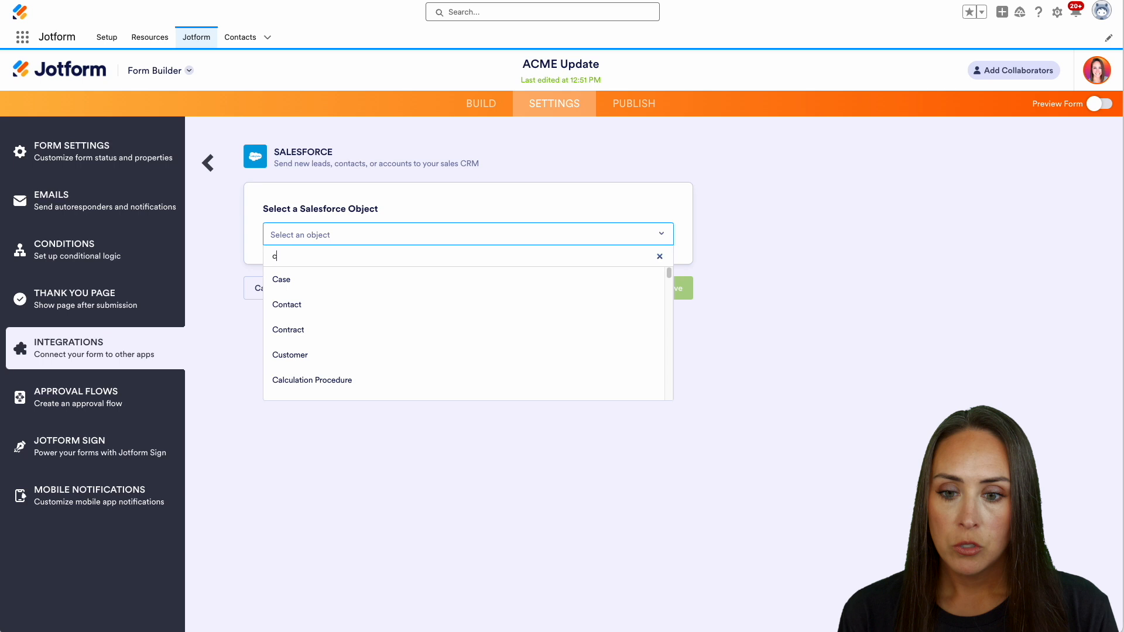
click(286, 304)
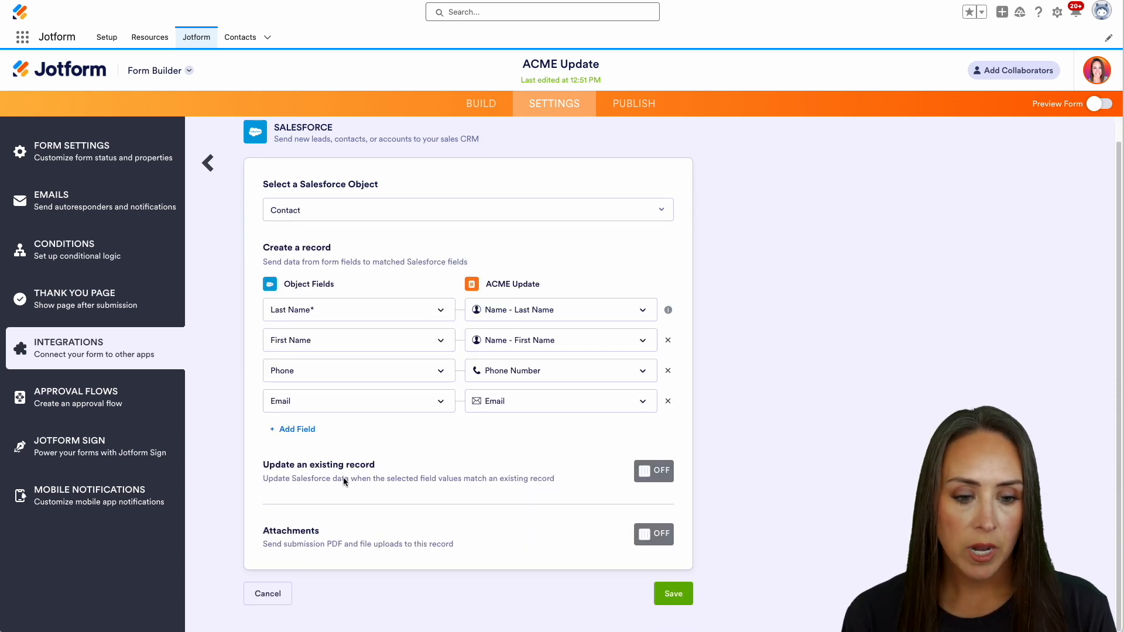
- Enable 'Update an existing record' matching on the Salesforce Email field
click(653, 470)
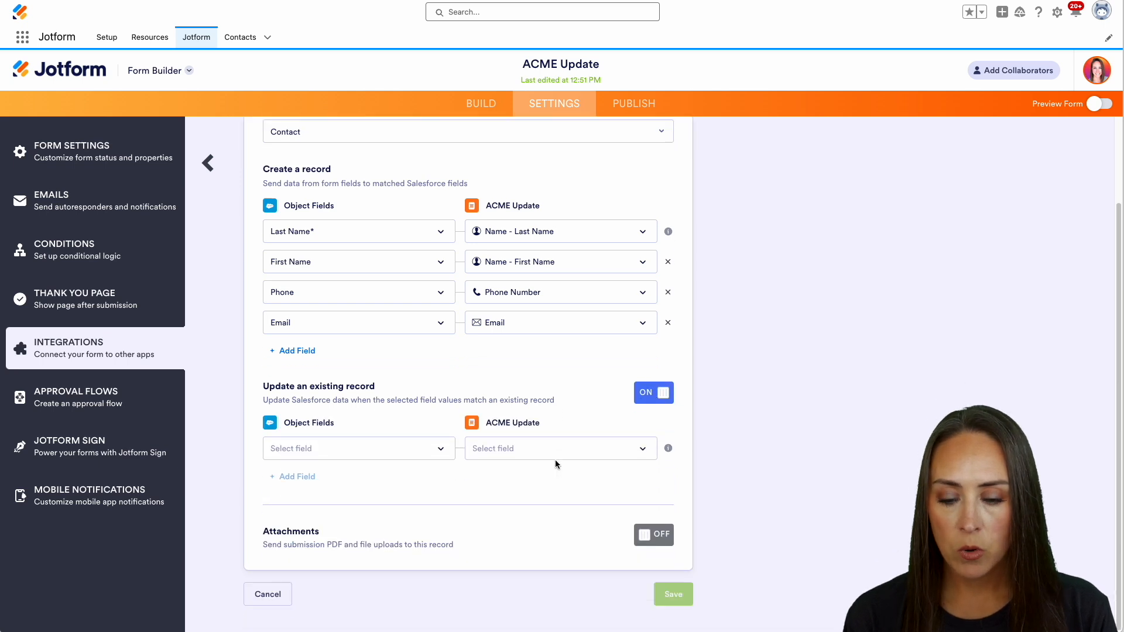
click(357, 449)
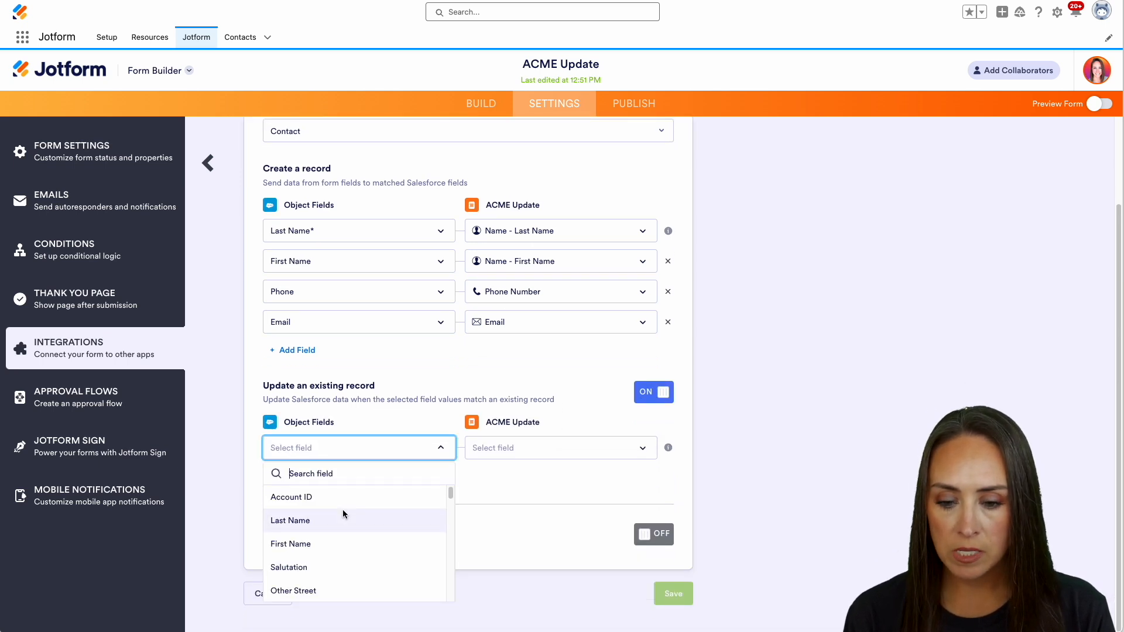
text(em)
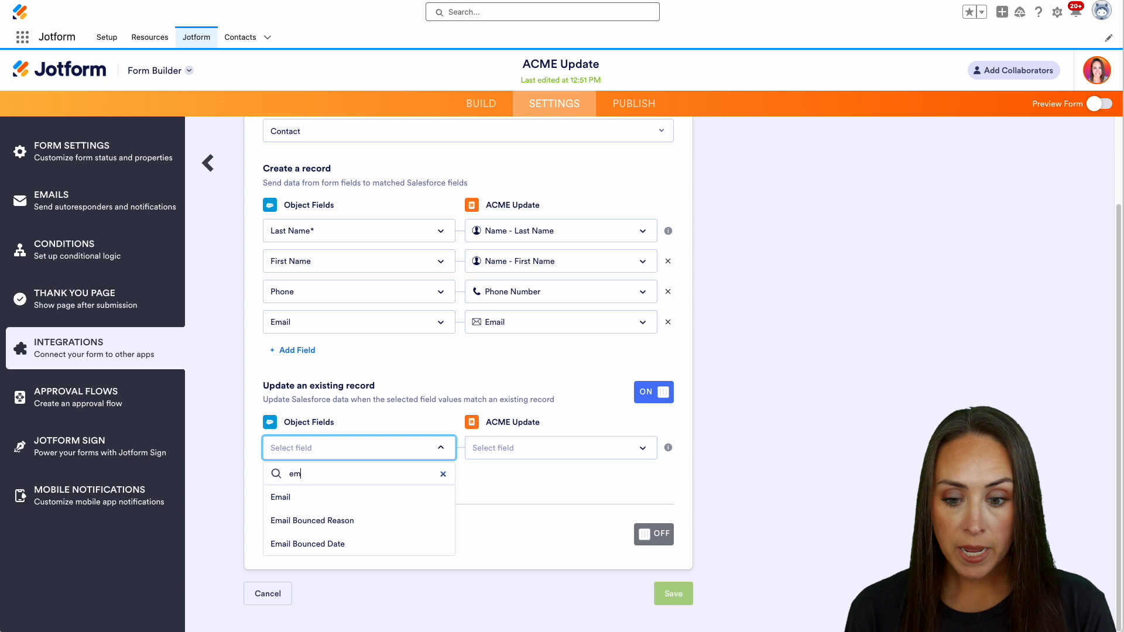
text(a)
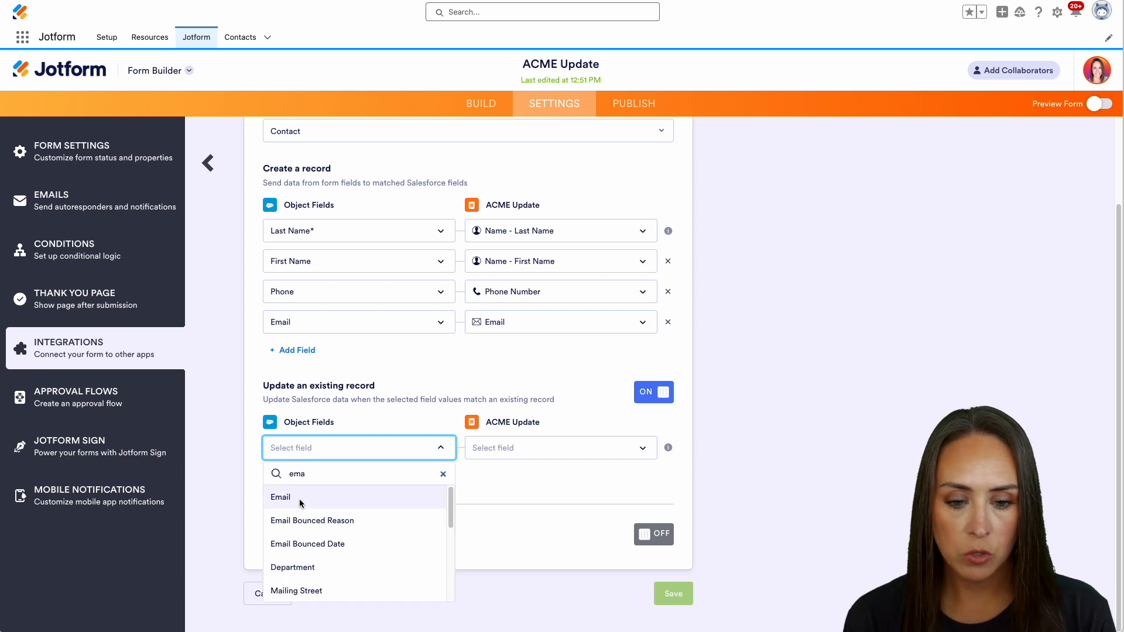
click(279, 497)
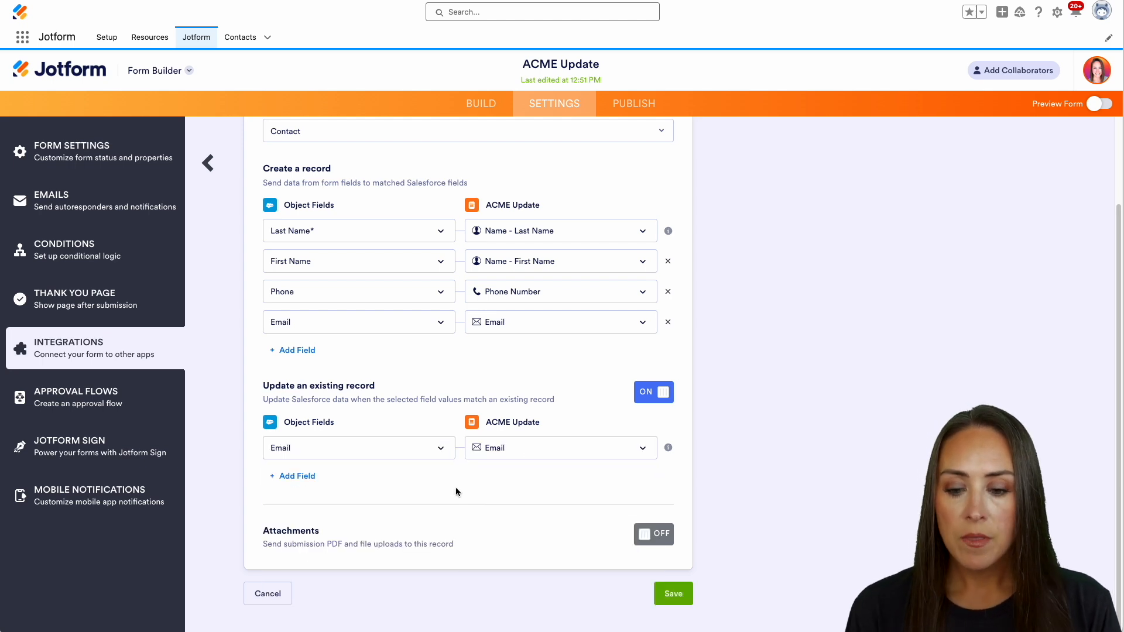
mouse_move(323, 548)
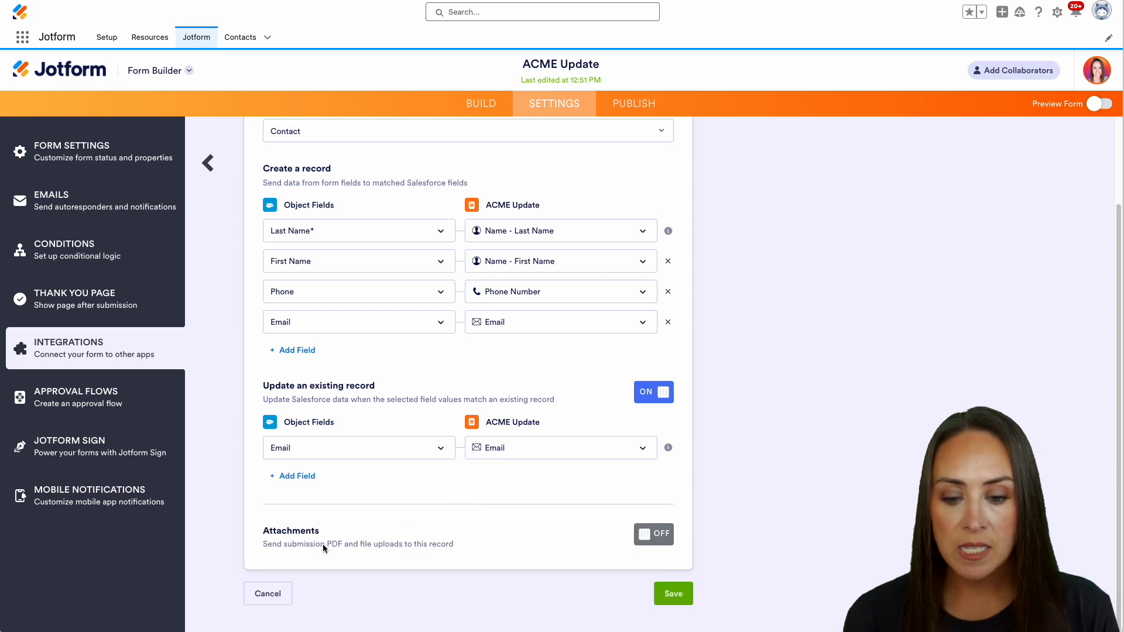
mouse_move(401, 557)
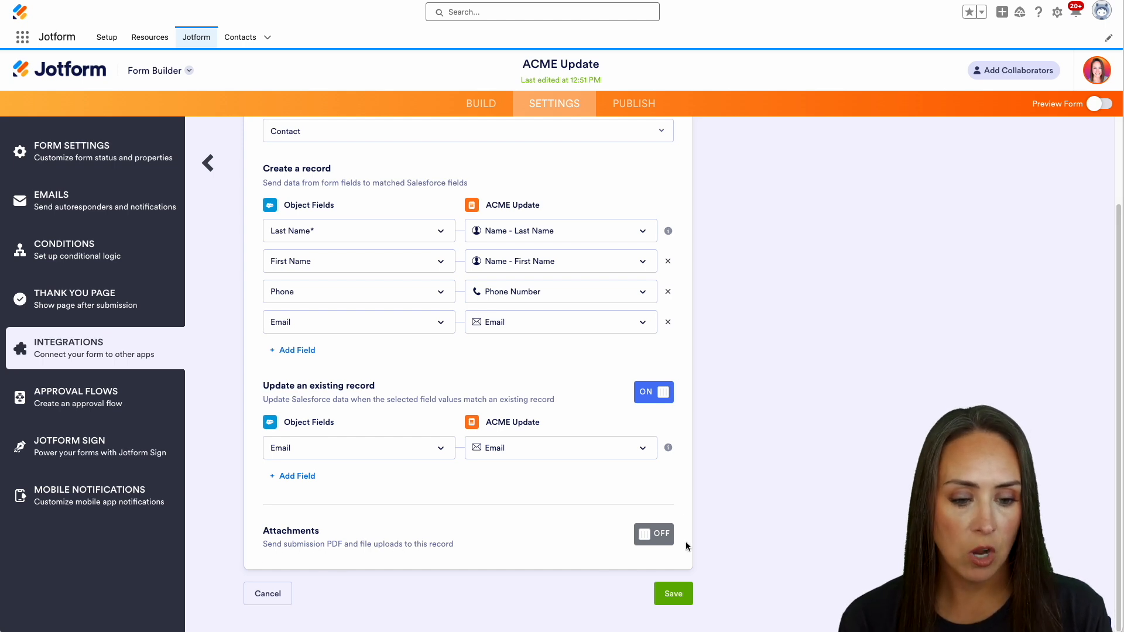
- Enable Attachments sending the File Upload field and Default PDF, then save the Contact action
click(652, 534)
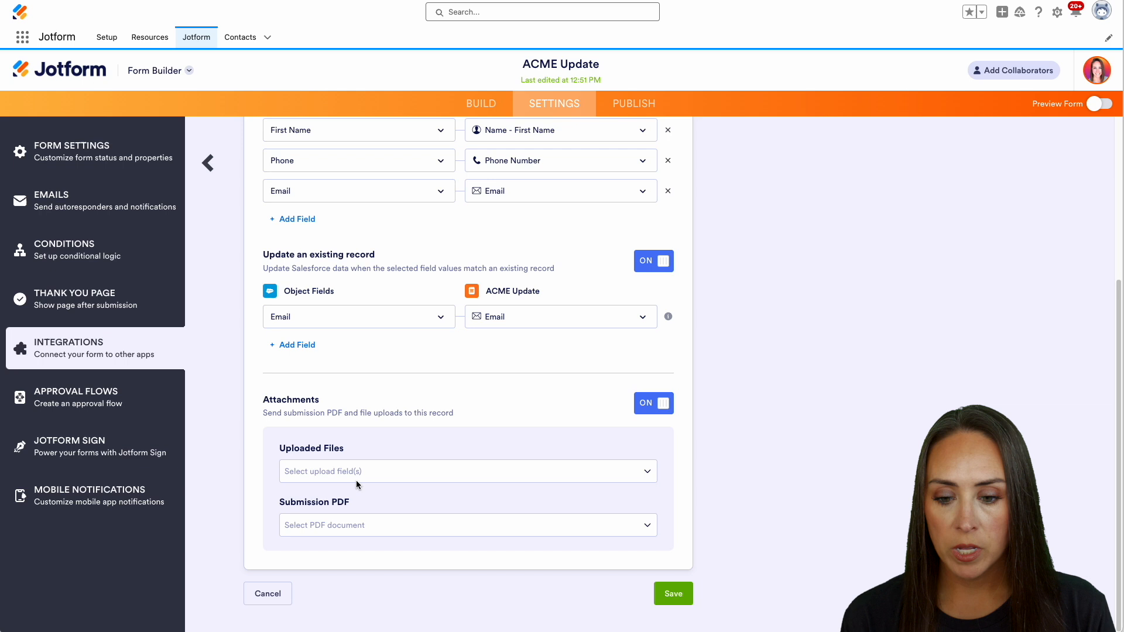
click(467, 471)
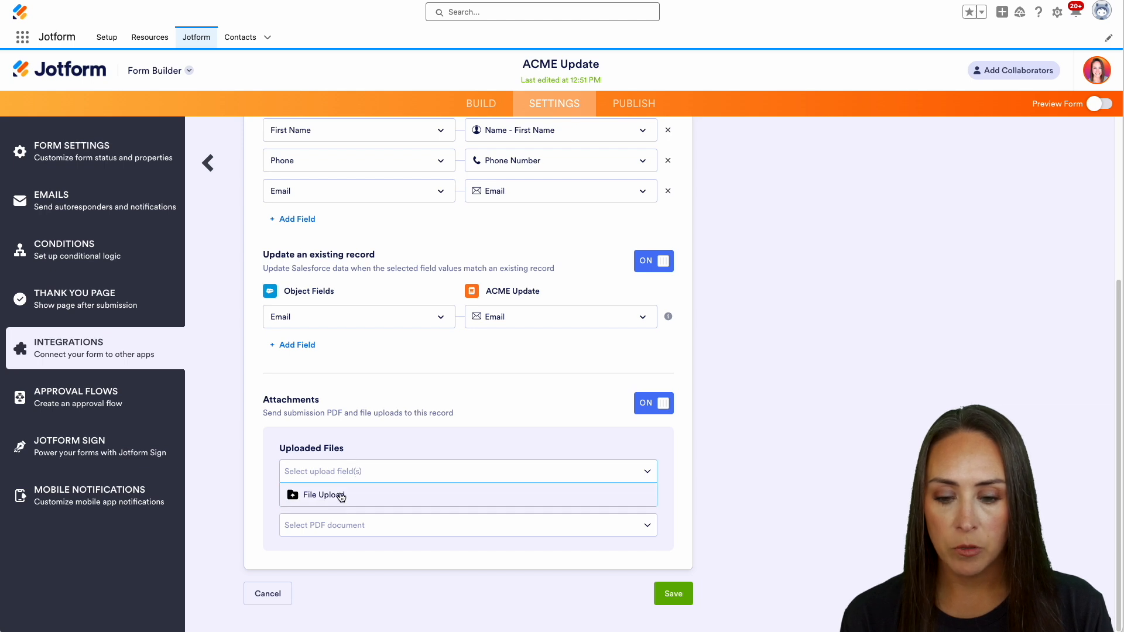
click(319, 494)
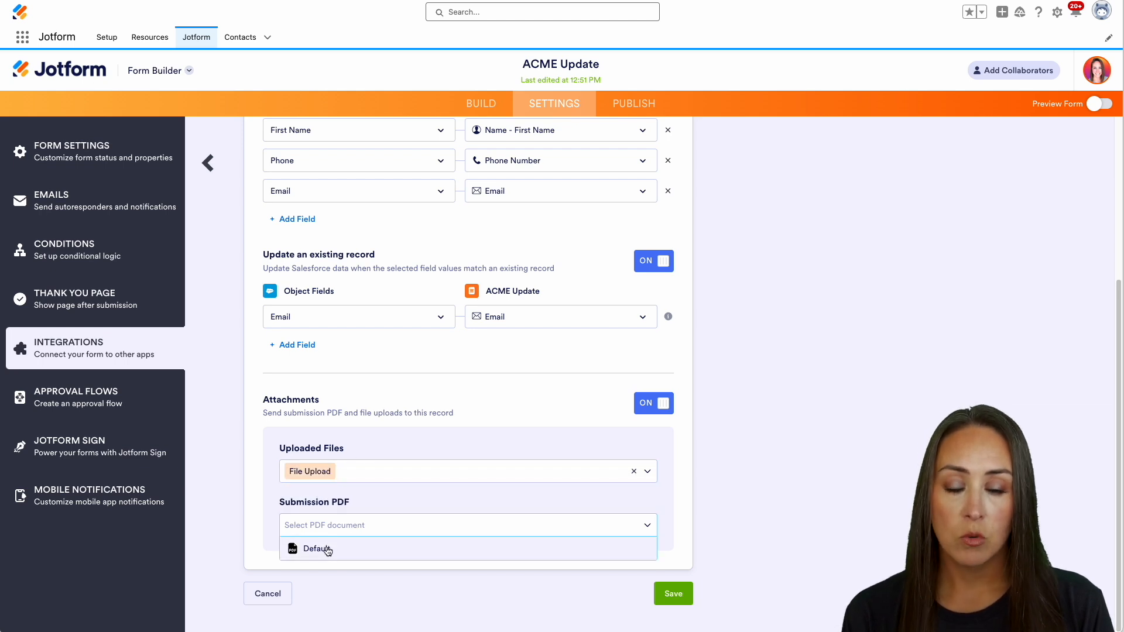
click(317, 548)
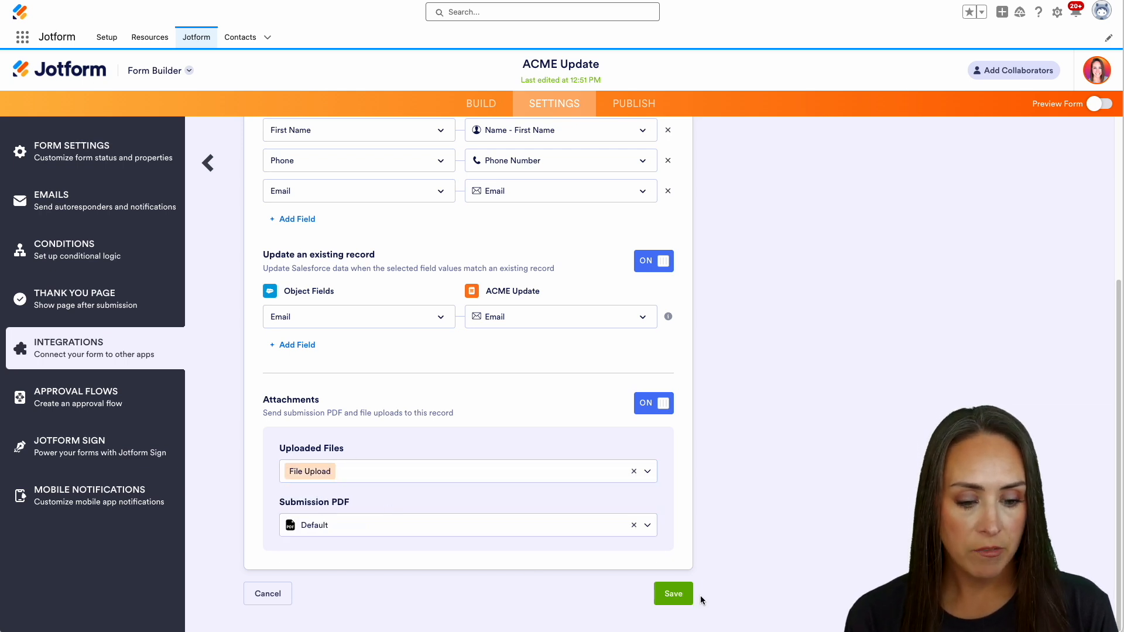
click(672, 594)
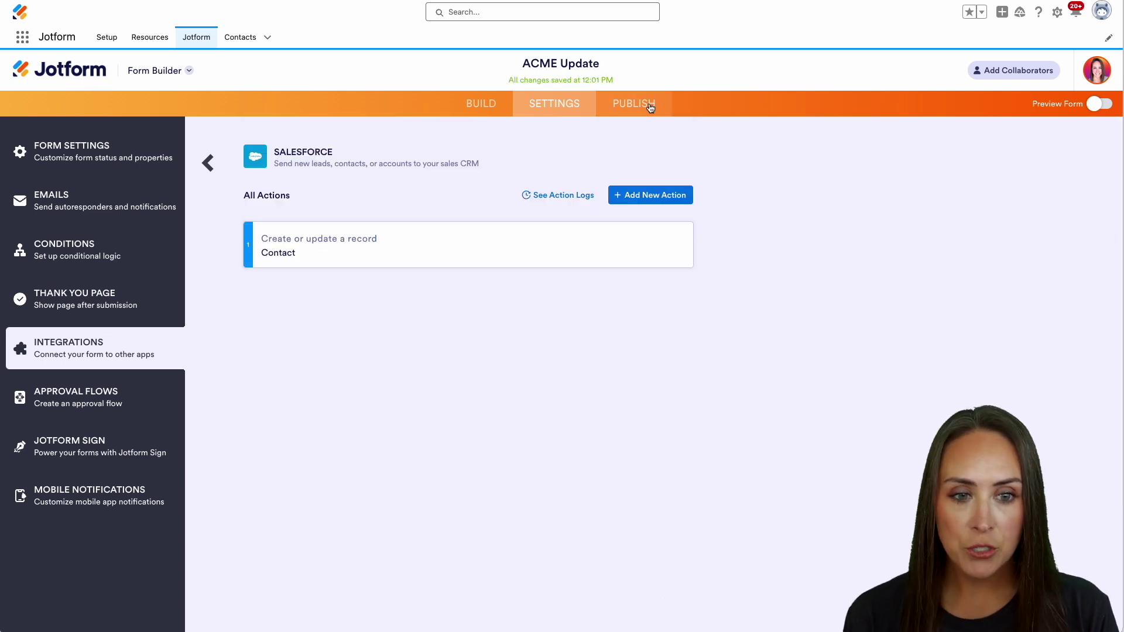
- Start Salesforce Dynamic Prefill from Publish > Prefill
click(634, 103)
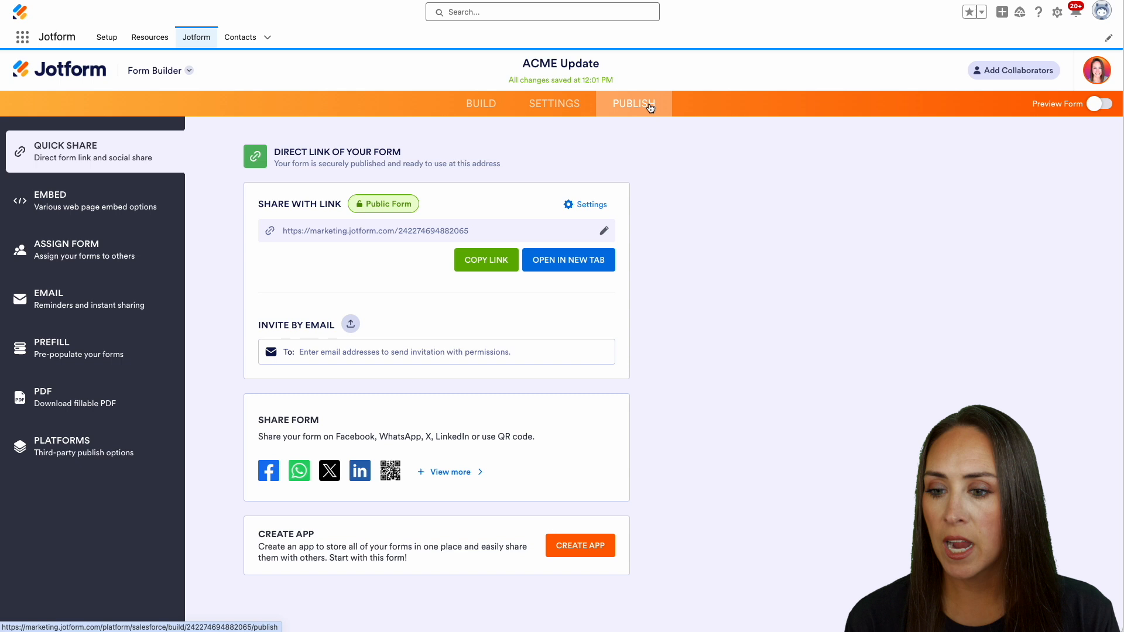
click(51, 348)
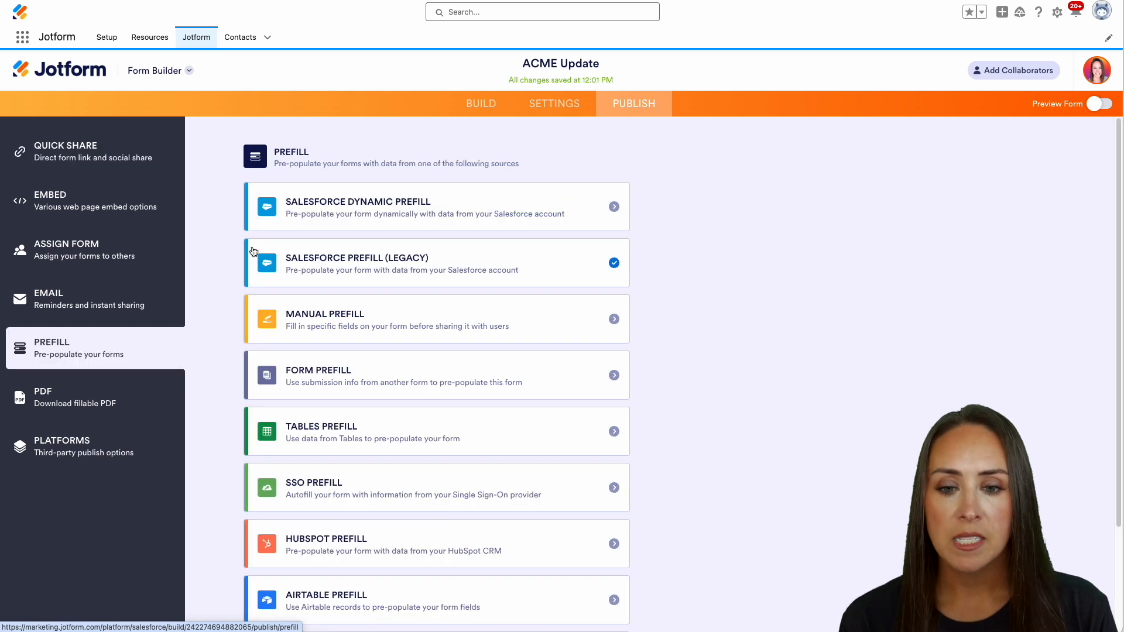
click(435, 207)
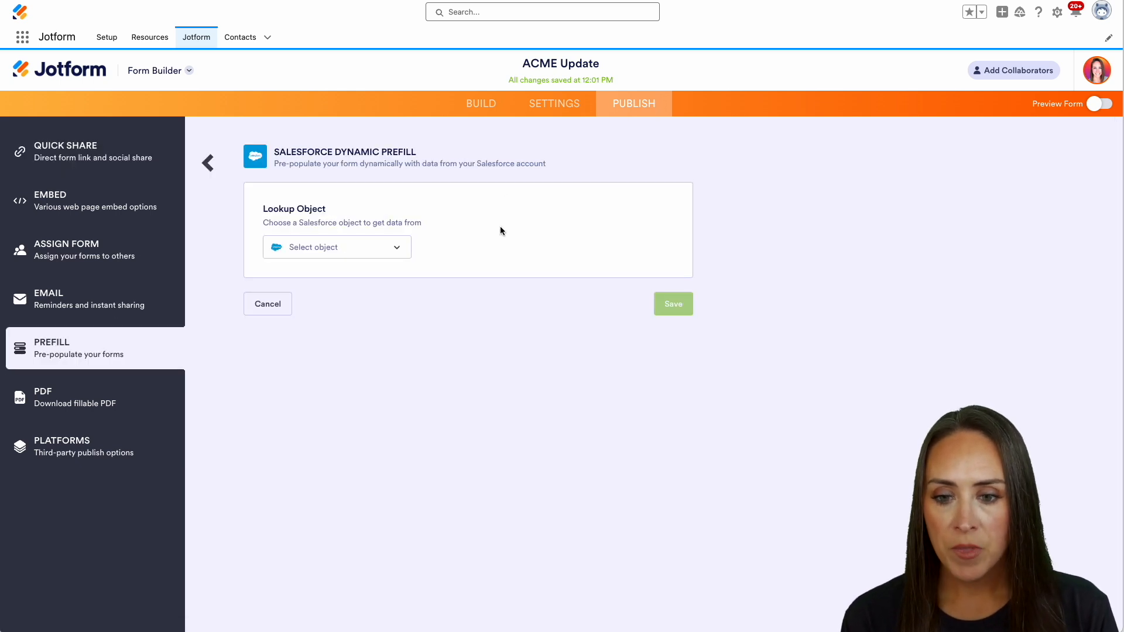
- Look up Contact records where Salesforce Email equals the form's Email field
text(cont)
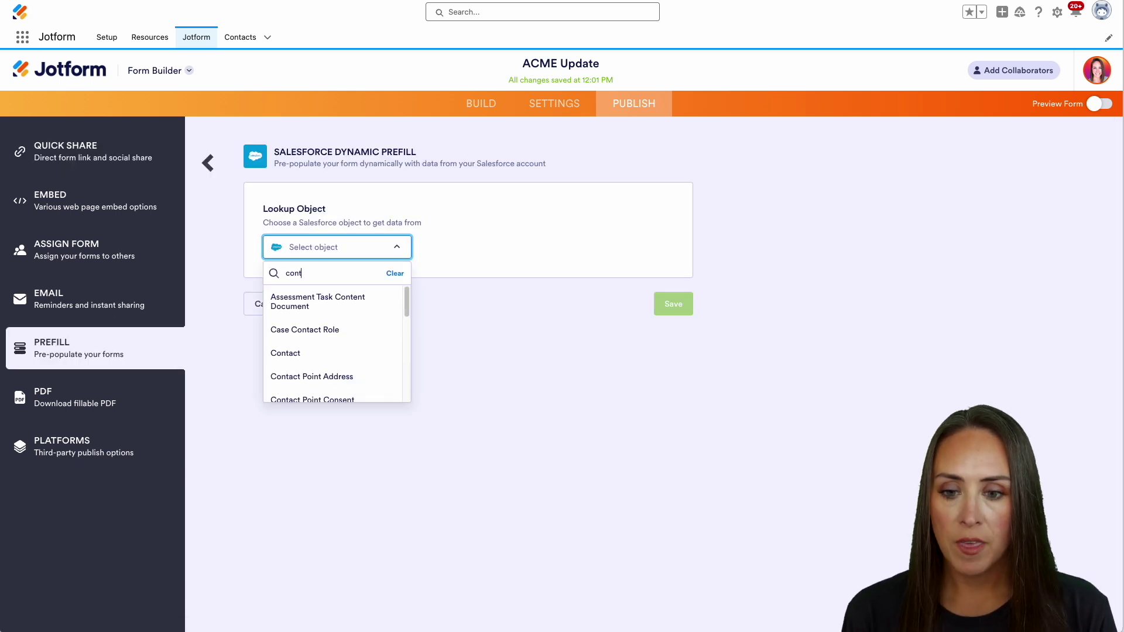
click(285, 353)
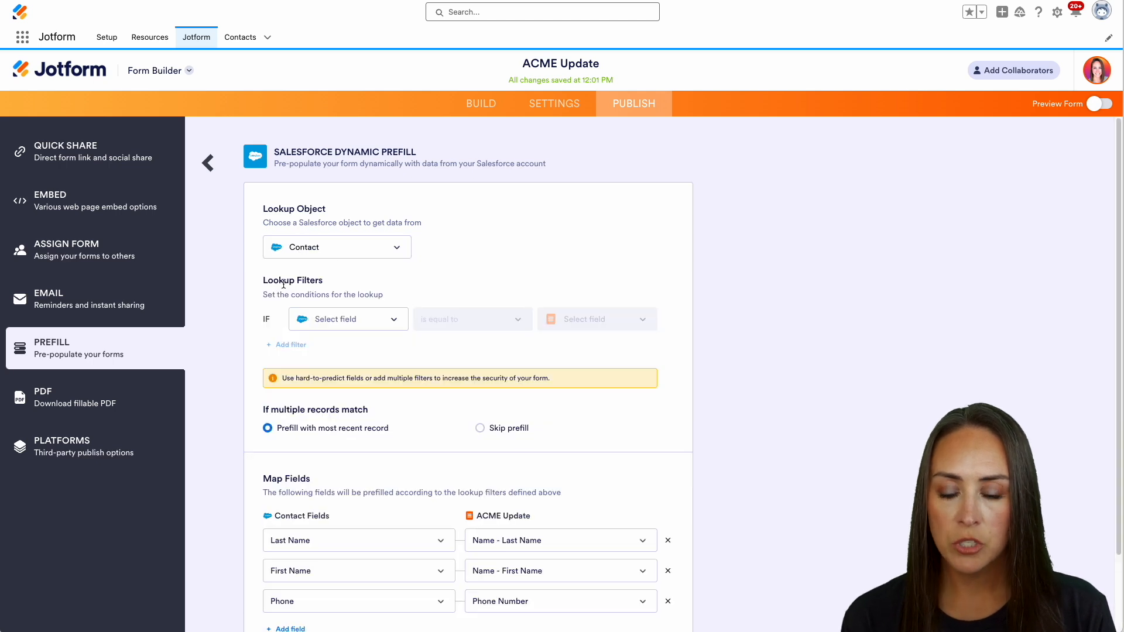
click(347, 318)
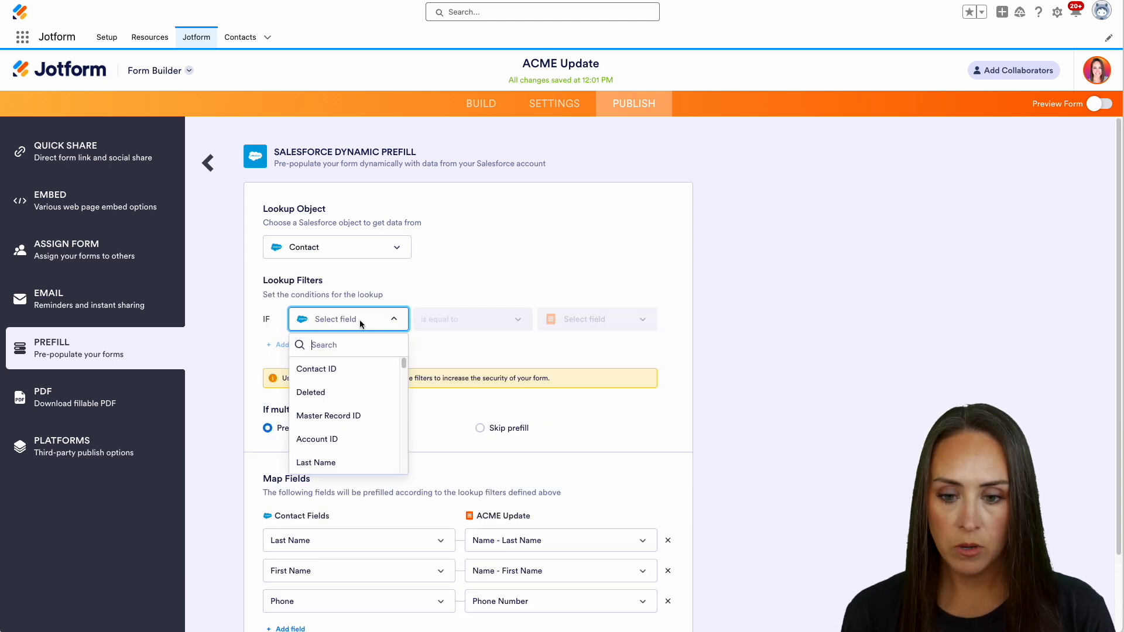
text(email)
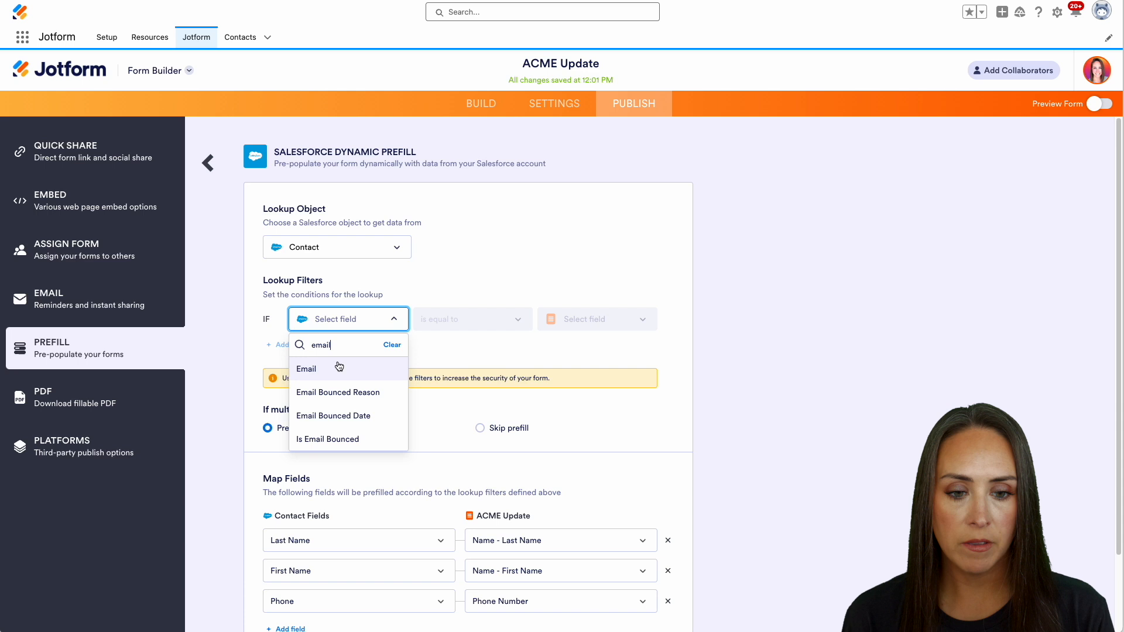
click(305, 368)
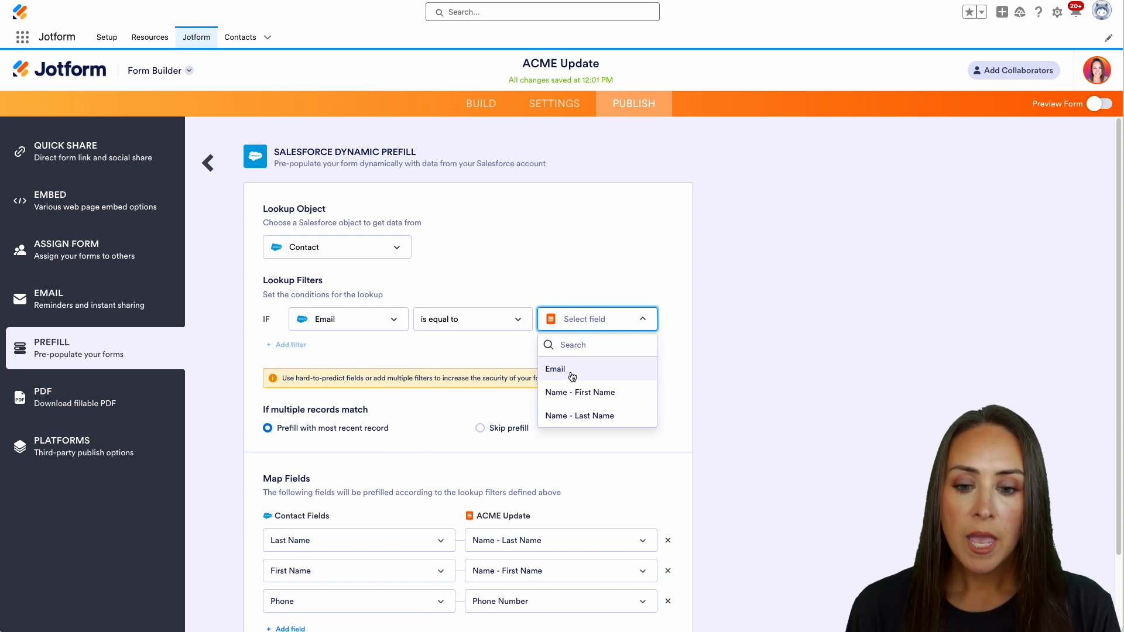
click(555, 369)
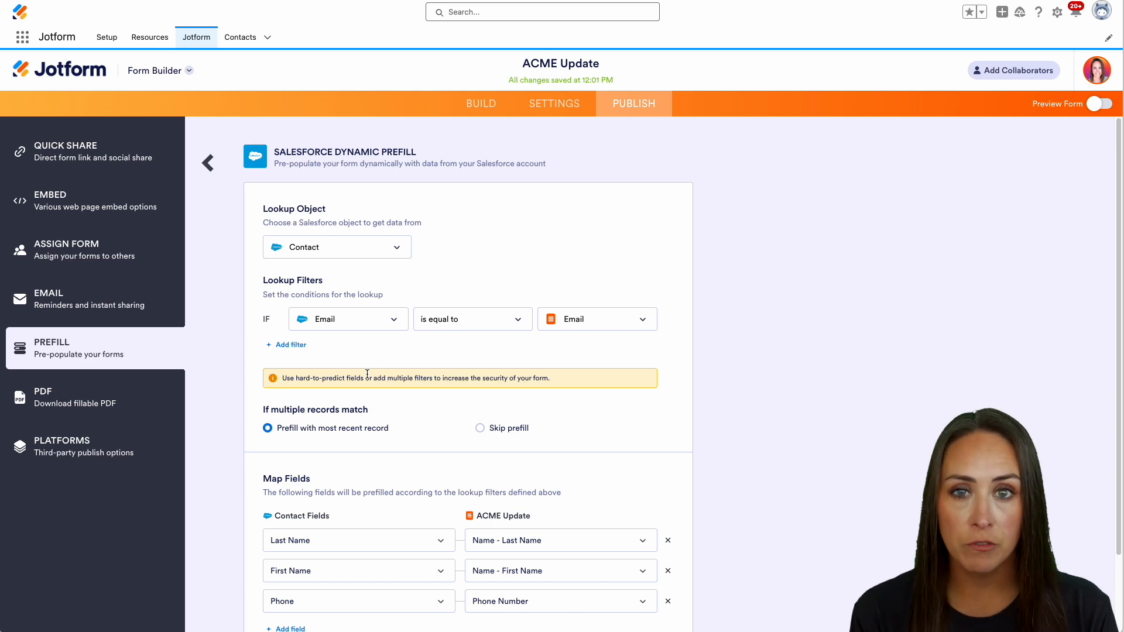
mouse_move(286, 344)
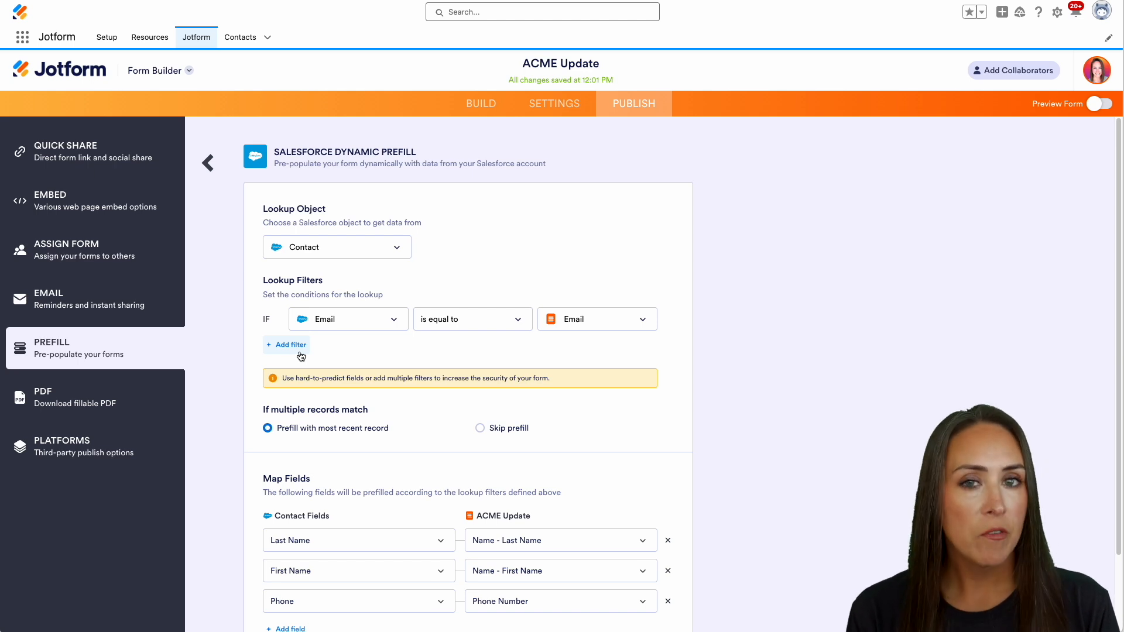
mouse_move(551, 365)
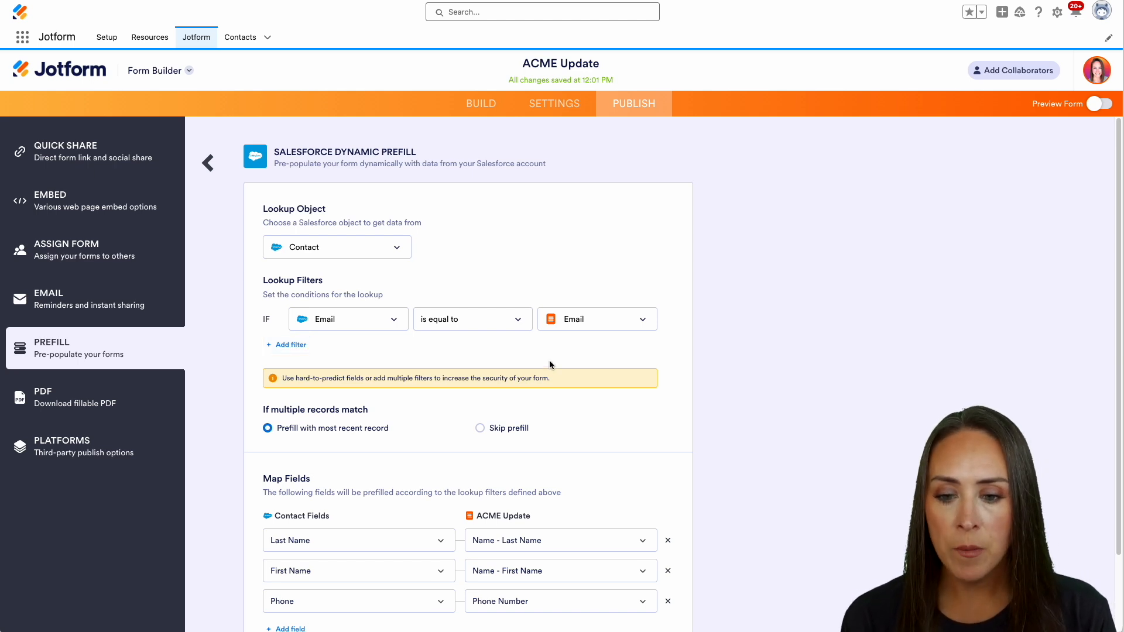
- Save the prefill source, confirming 'Yes, Save' with a single lookup filter
scroll(down, 3)
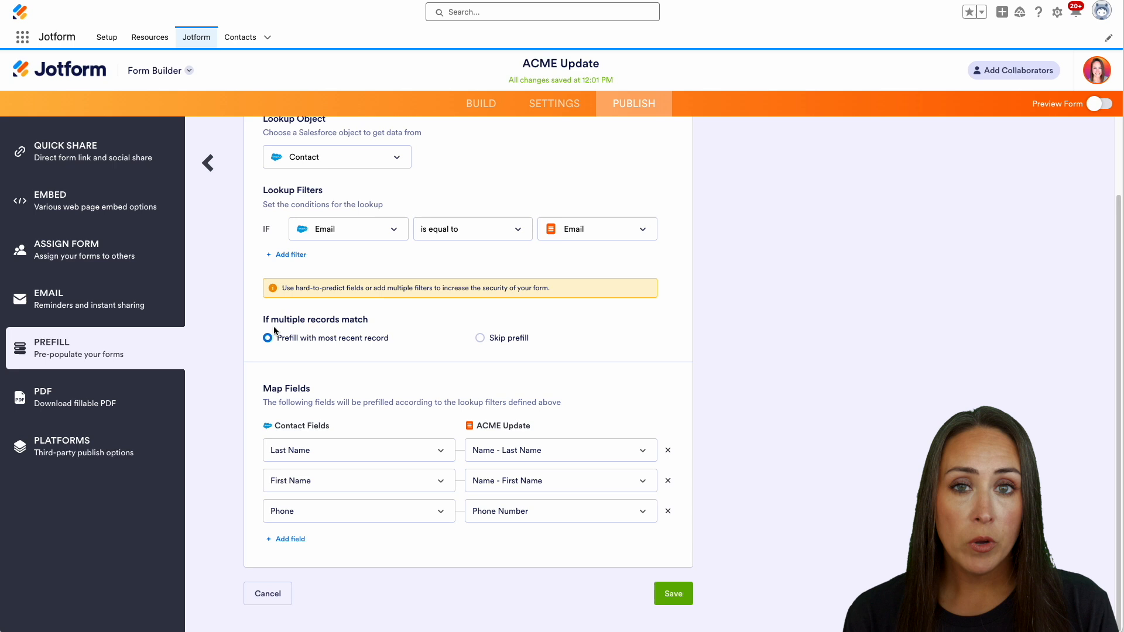
mouse_move(294, 349)
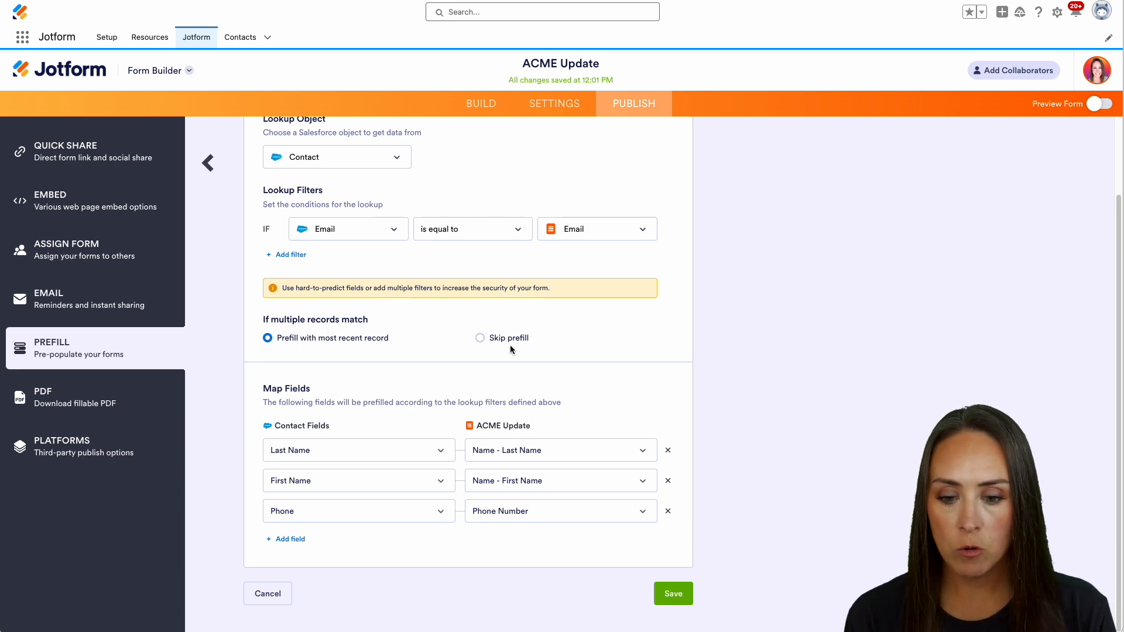
mouse_move(524, 551)
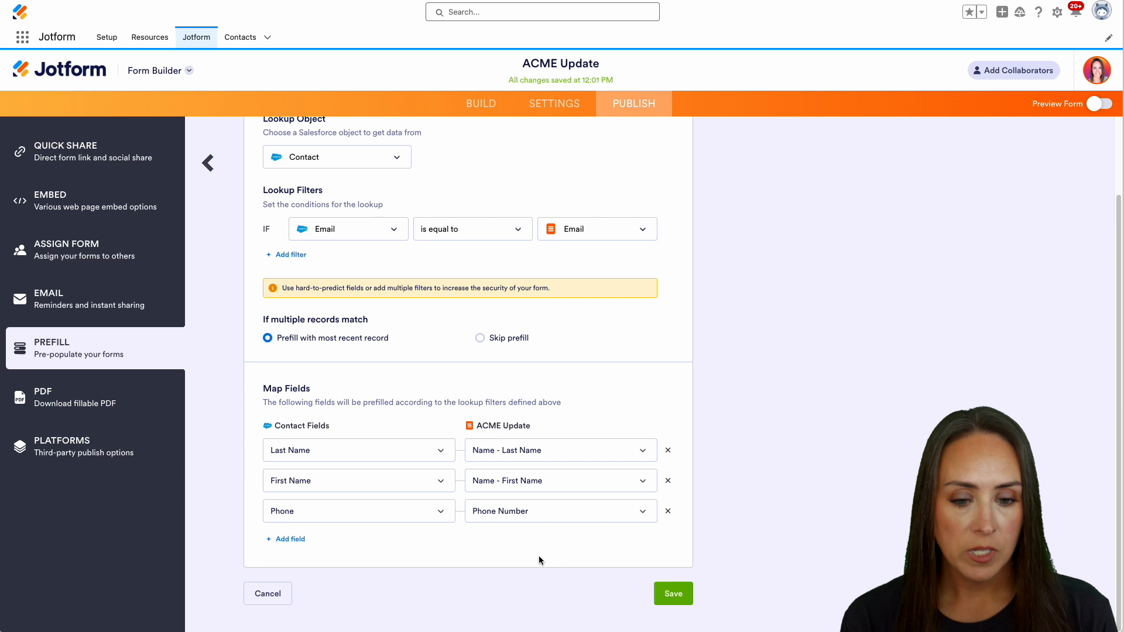
click(672, 593)
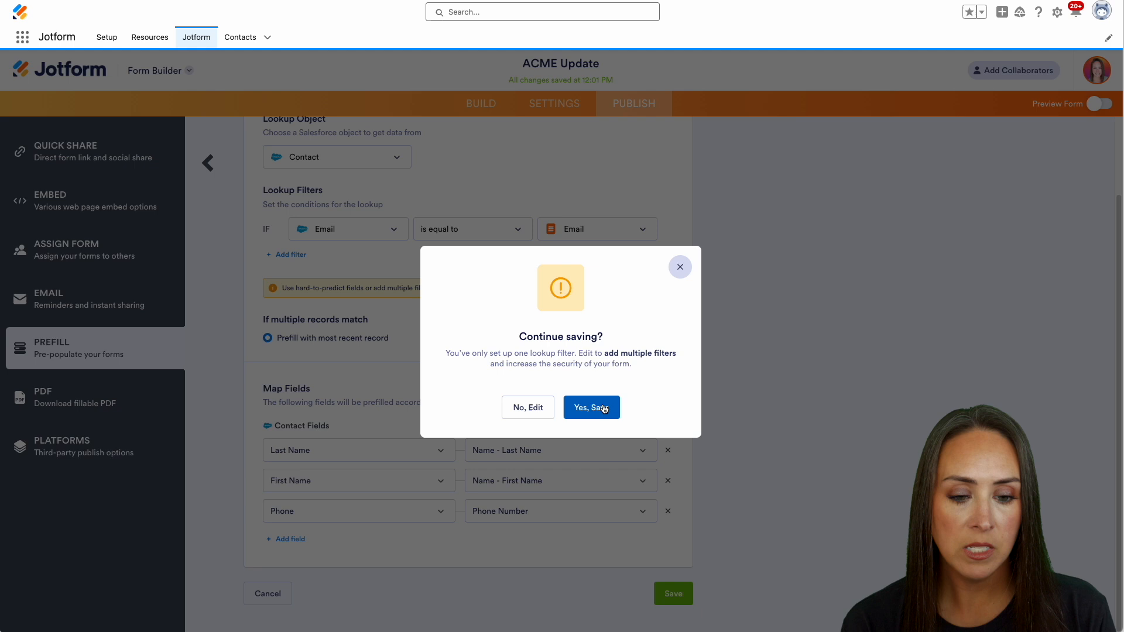
click(590, 408)
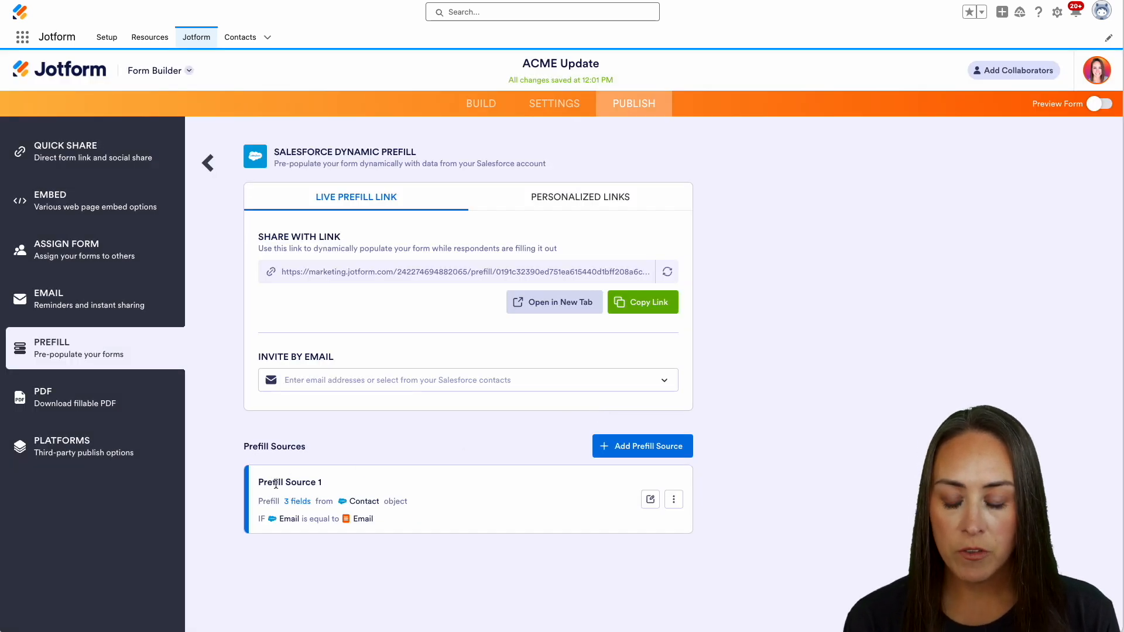
- Review Prefill Source 1 and switch to the Salesforce Contacts list
click(296, 501)
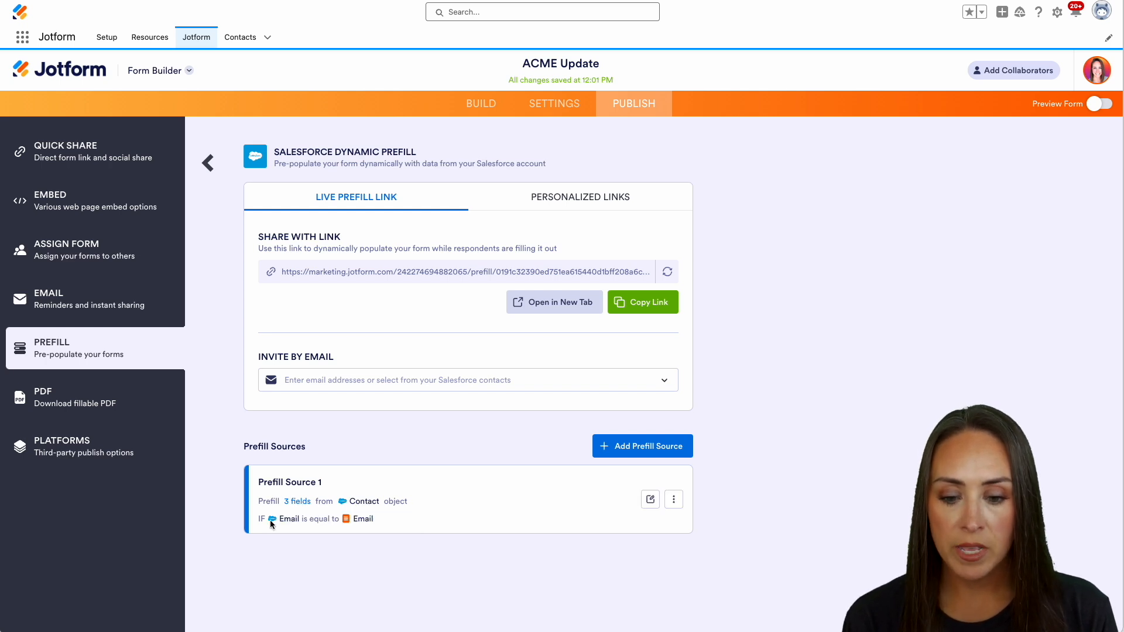
mouse_move(359, 528)
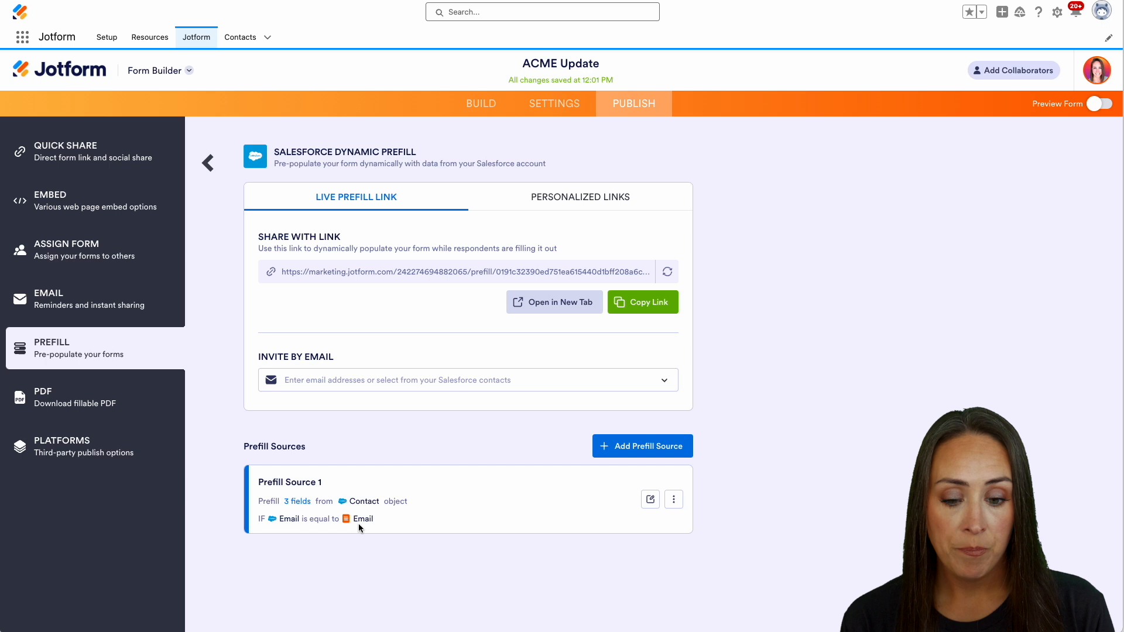
mouse_move(252, 53)
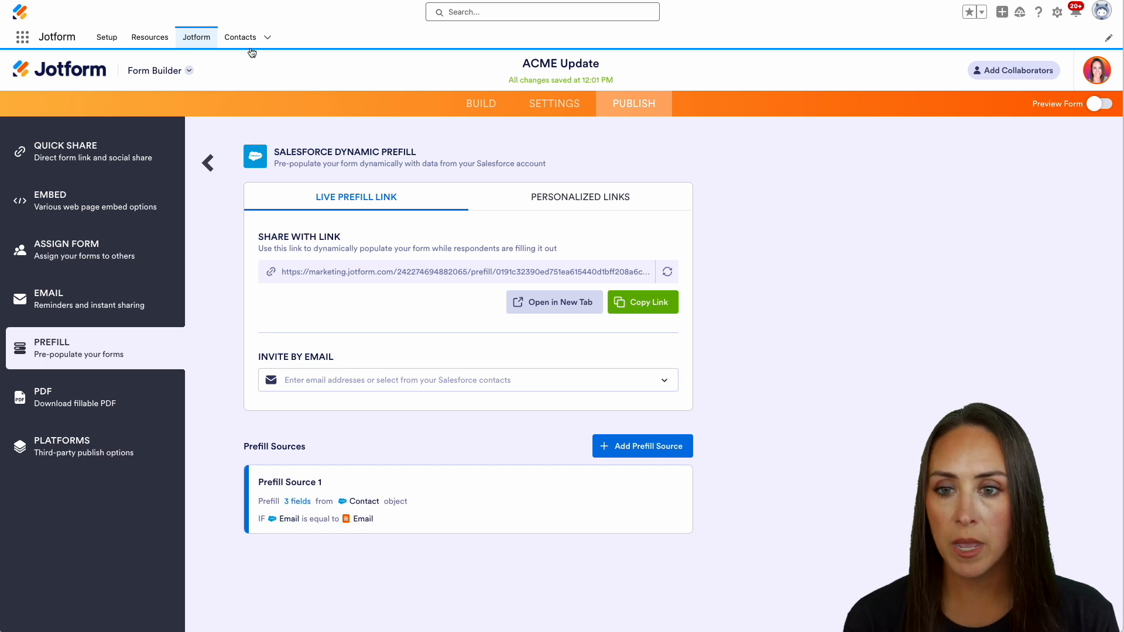
click(240, 36)
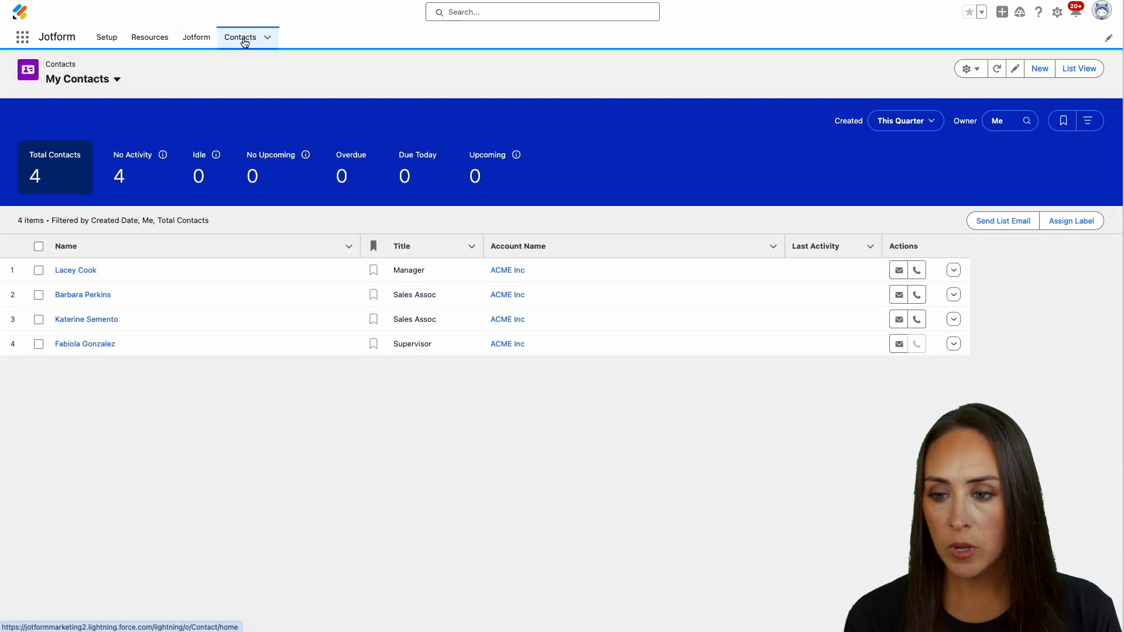
click(75, 271)
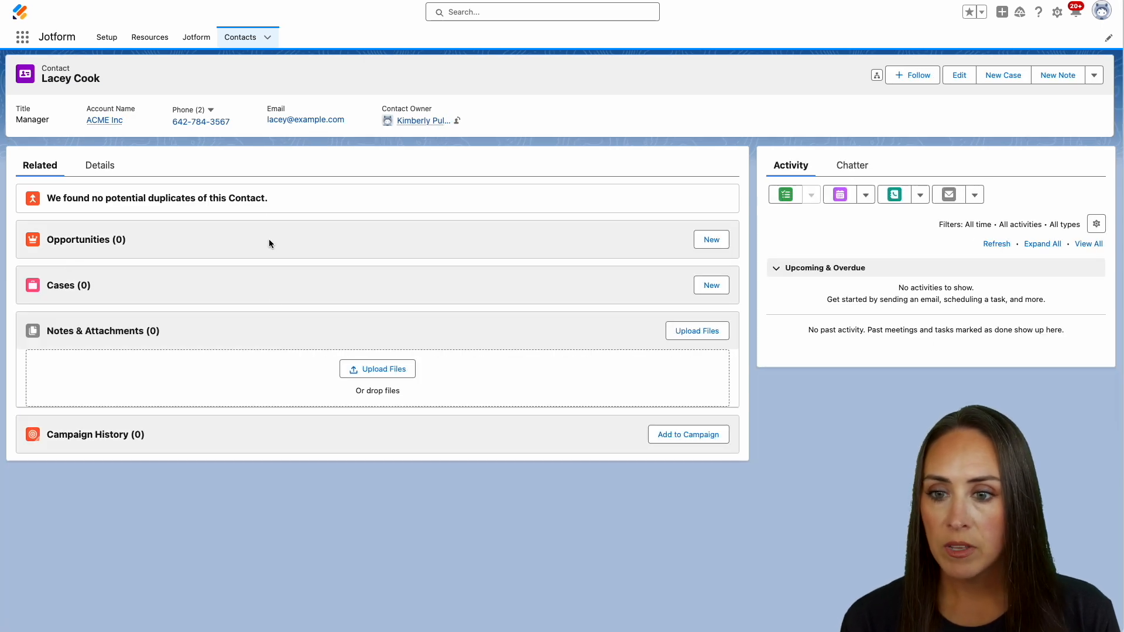
mouse_move(391, 244)
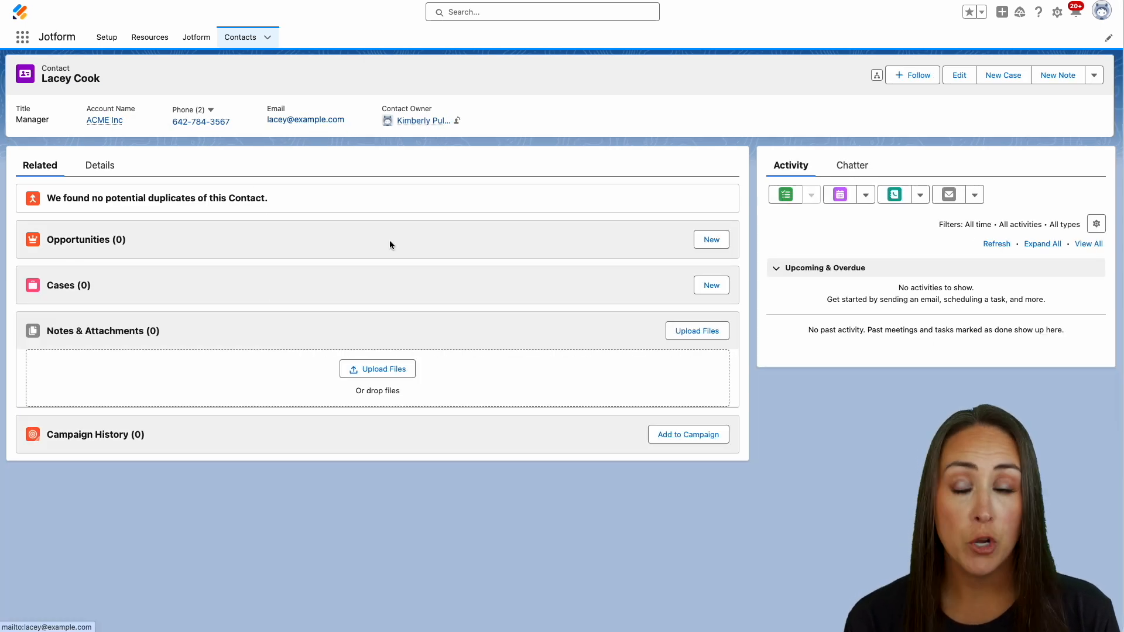
mouse_move(278, 389)
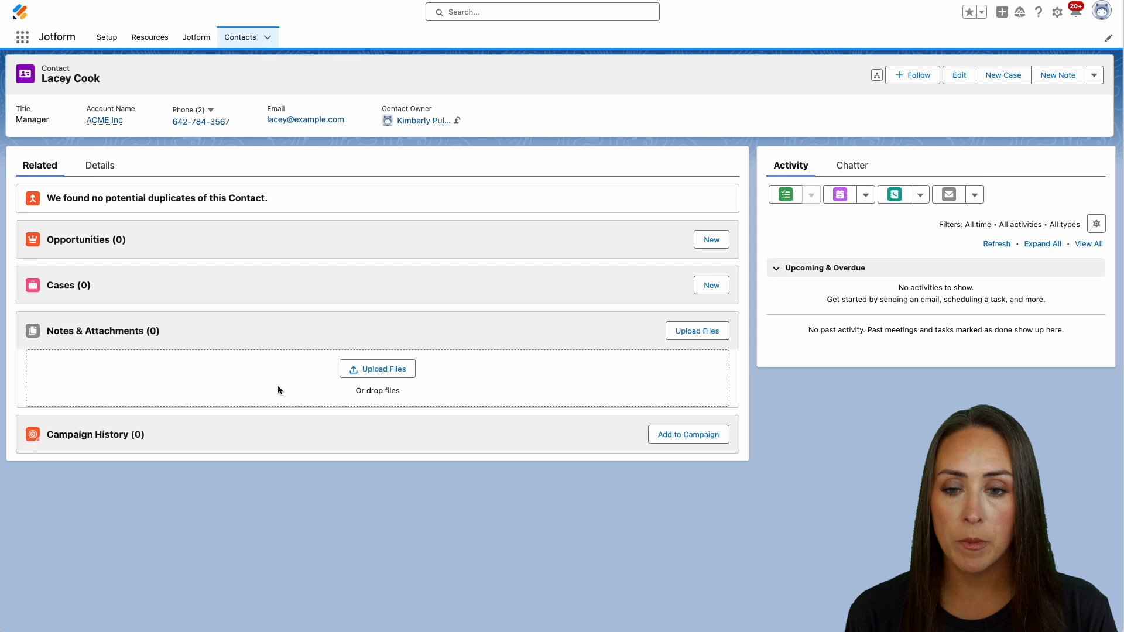
mouse_move(347, 119)
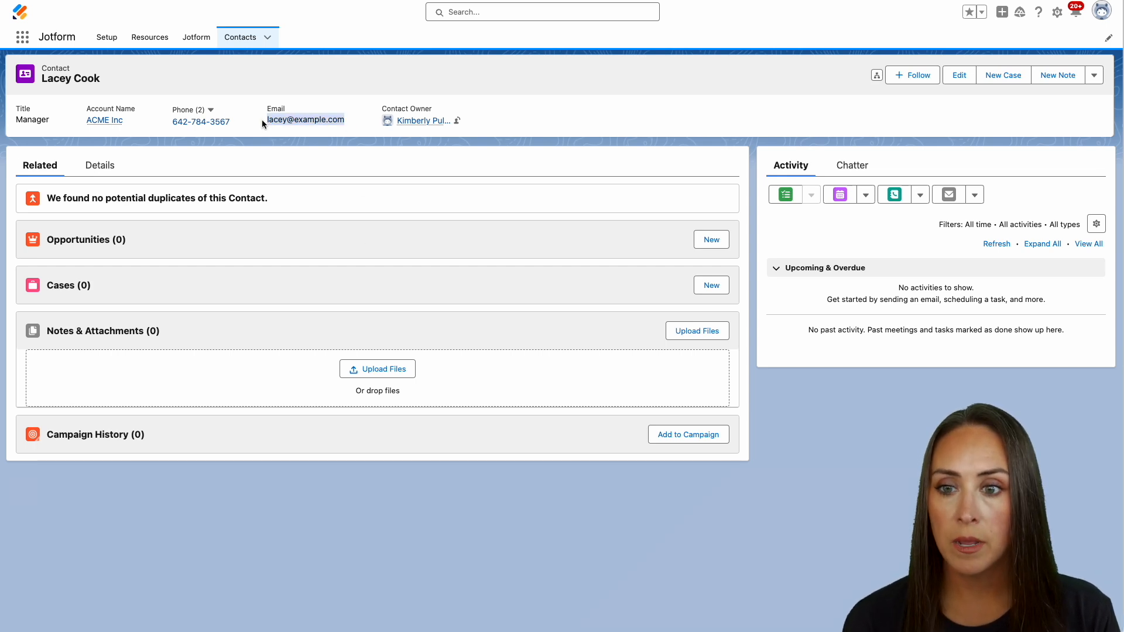
click(196, 36)
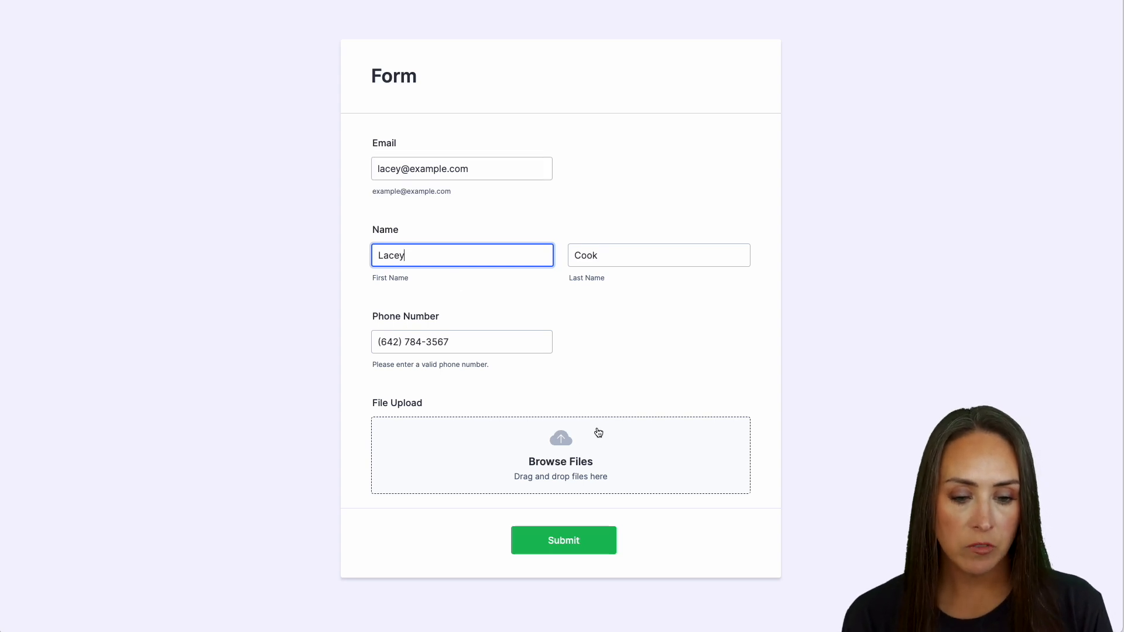
click(561, 456)
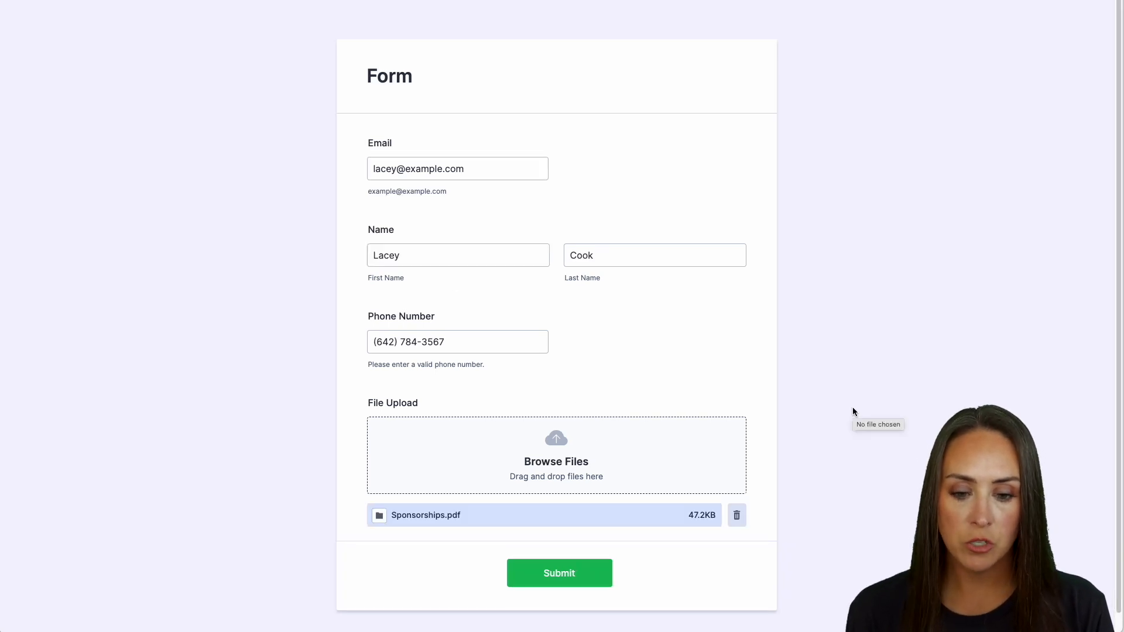
mouse_move(839, 474)
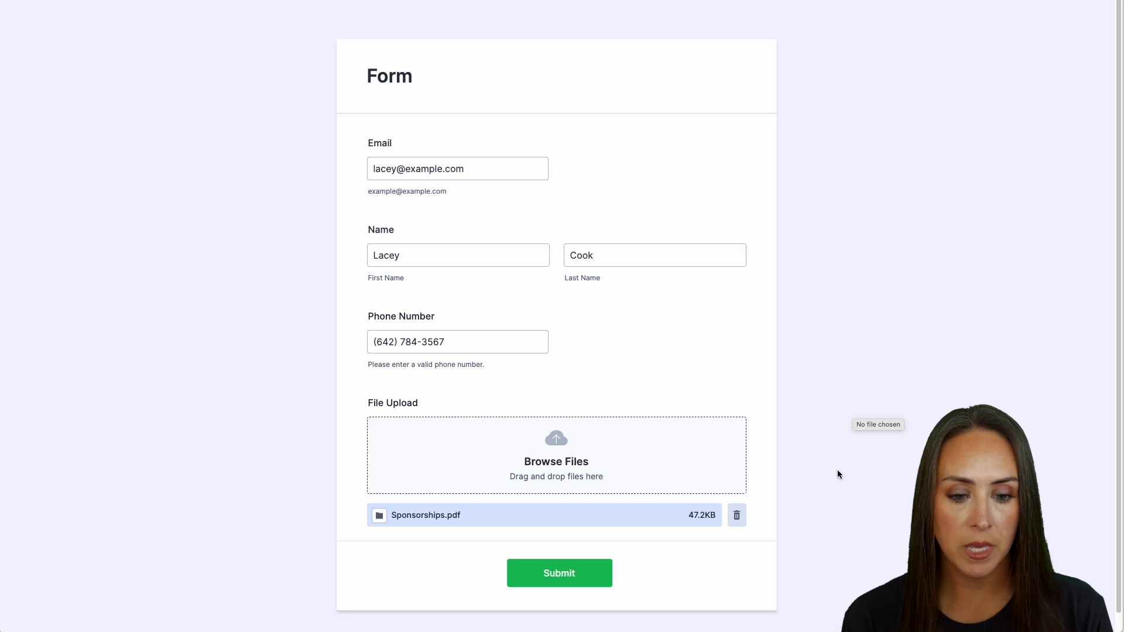
click(558, 573)
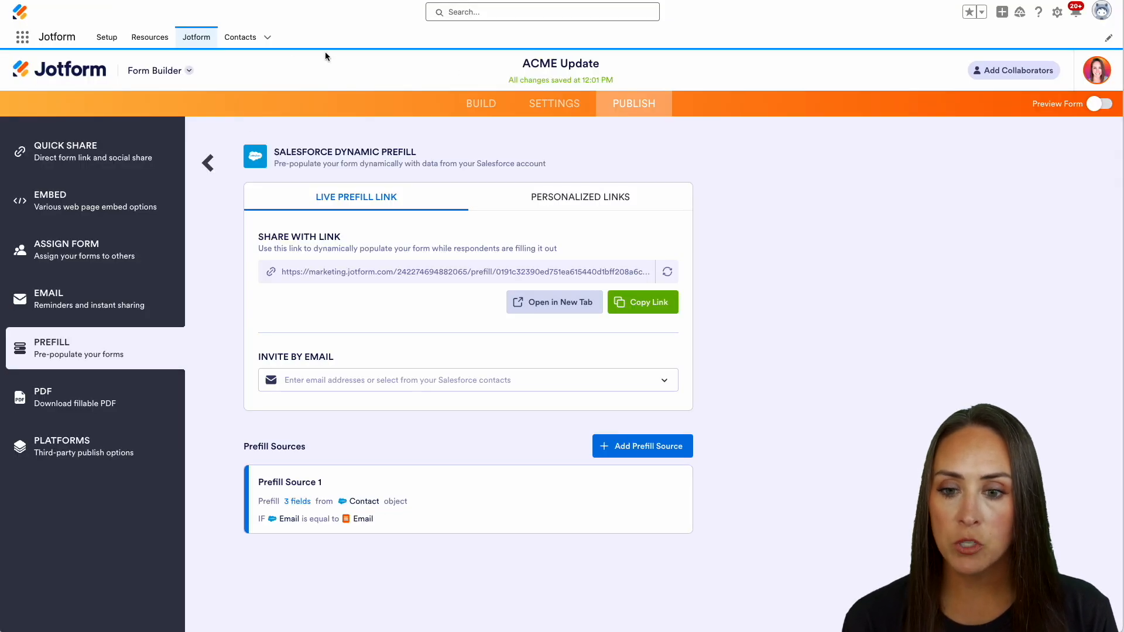
click(240, 36)
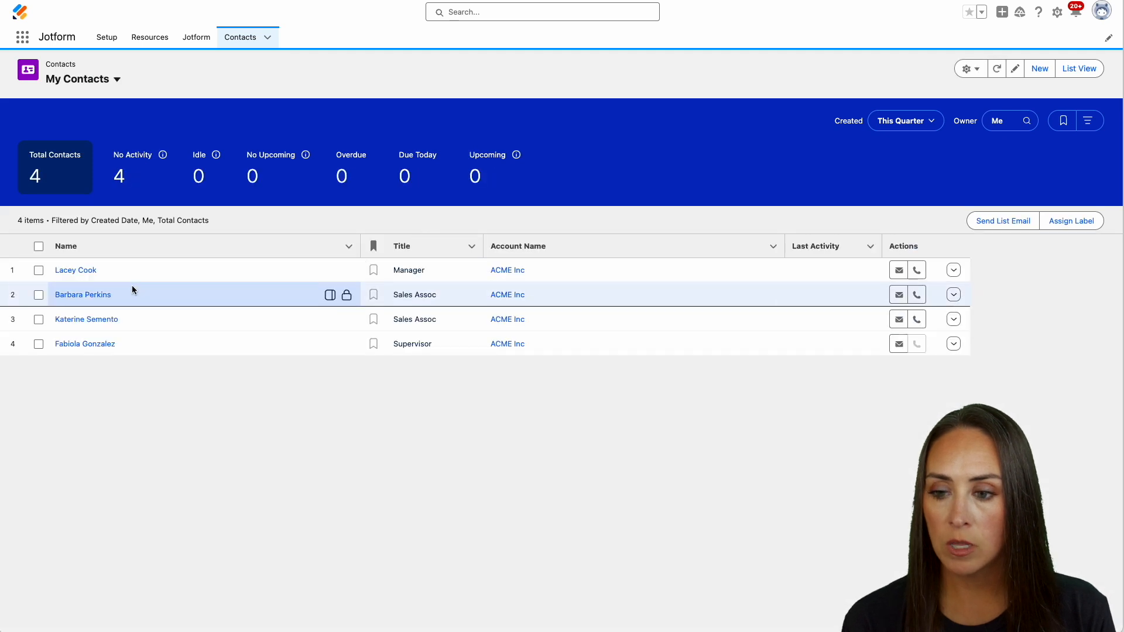
click(75, 270)
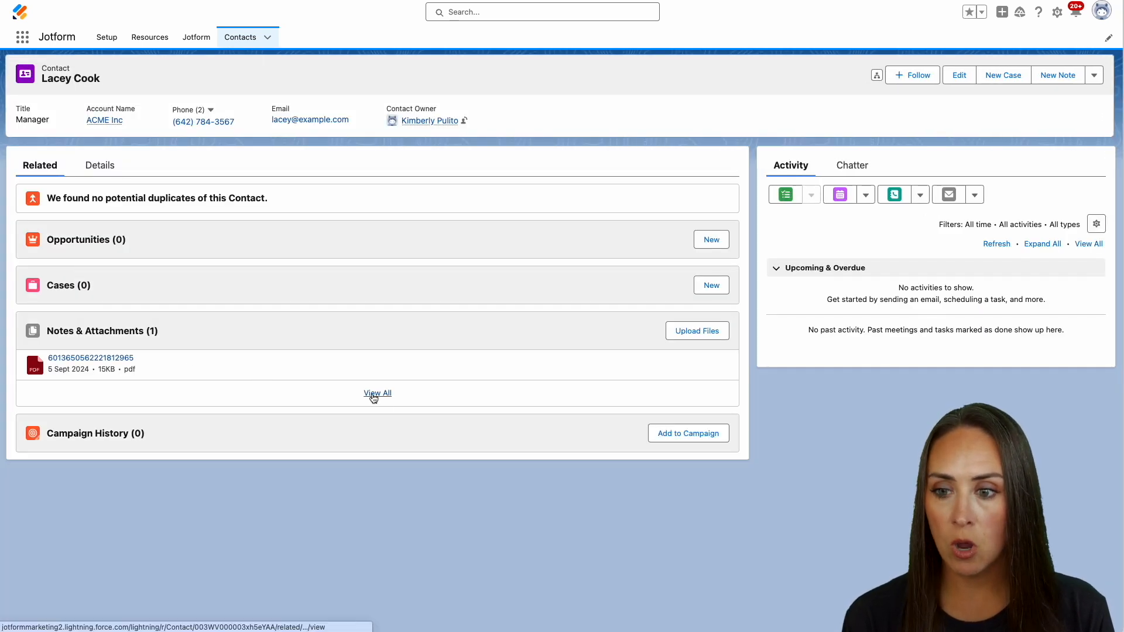
click(377, 393)
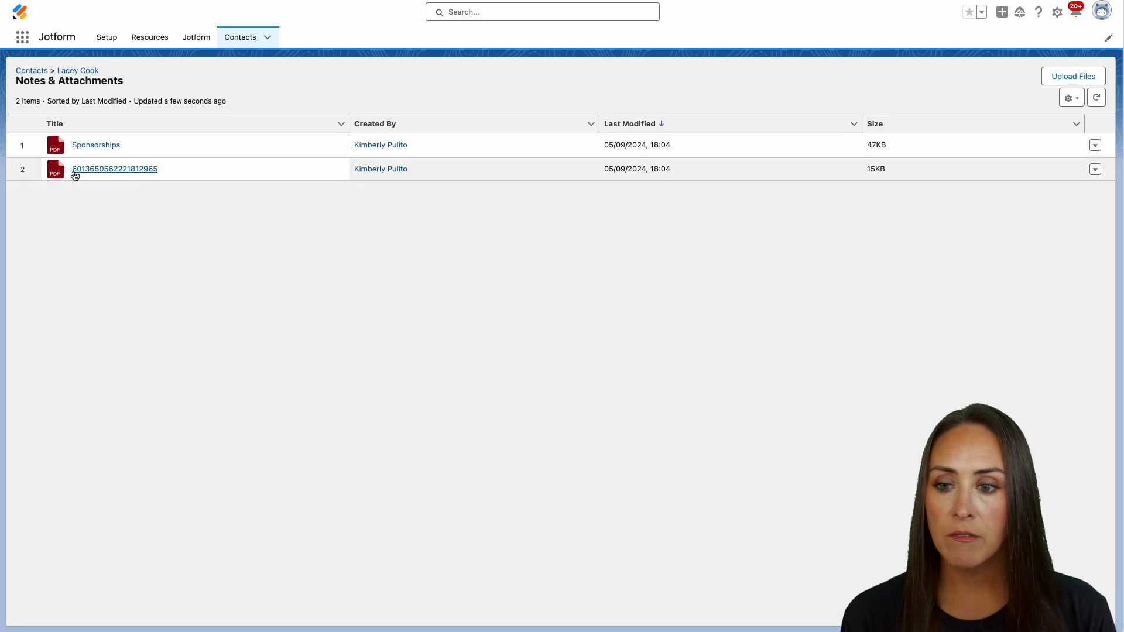
click(113, 169)
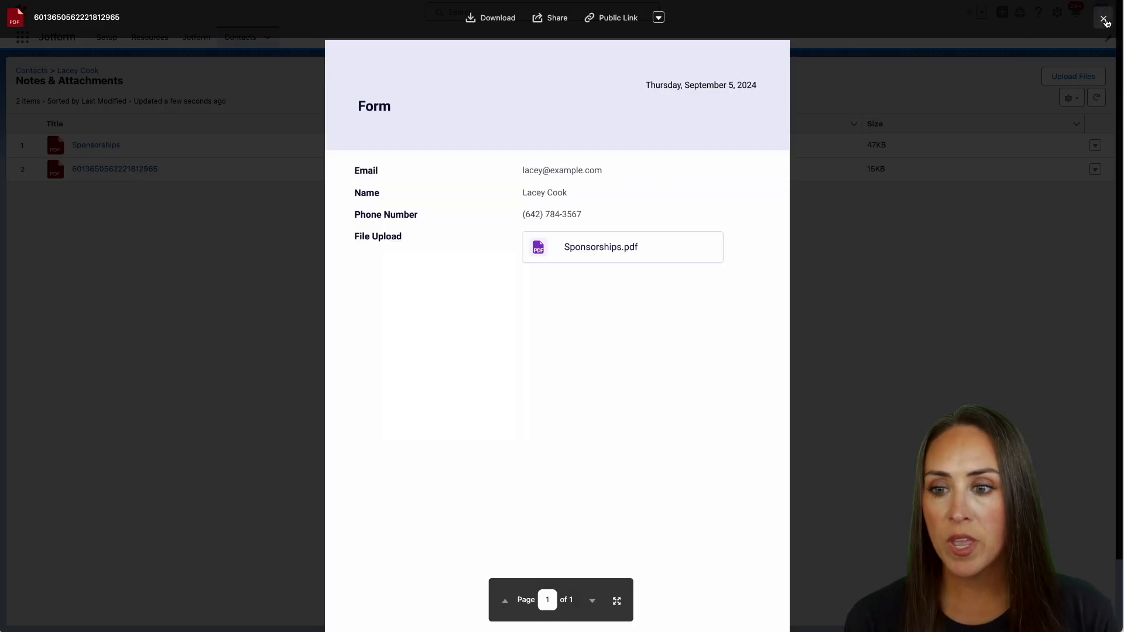
click(1103, 17)
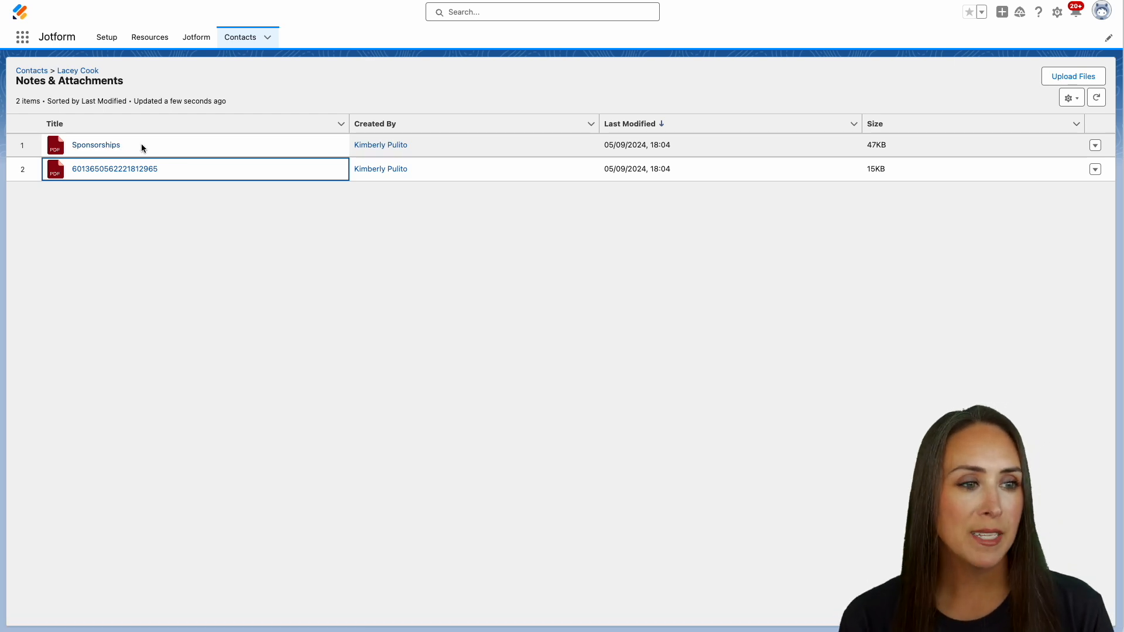
mouse_move(191, 56)
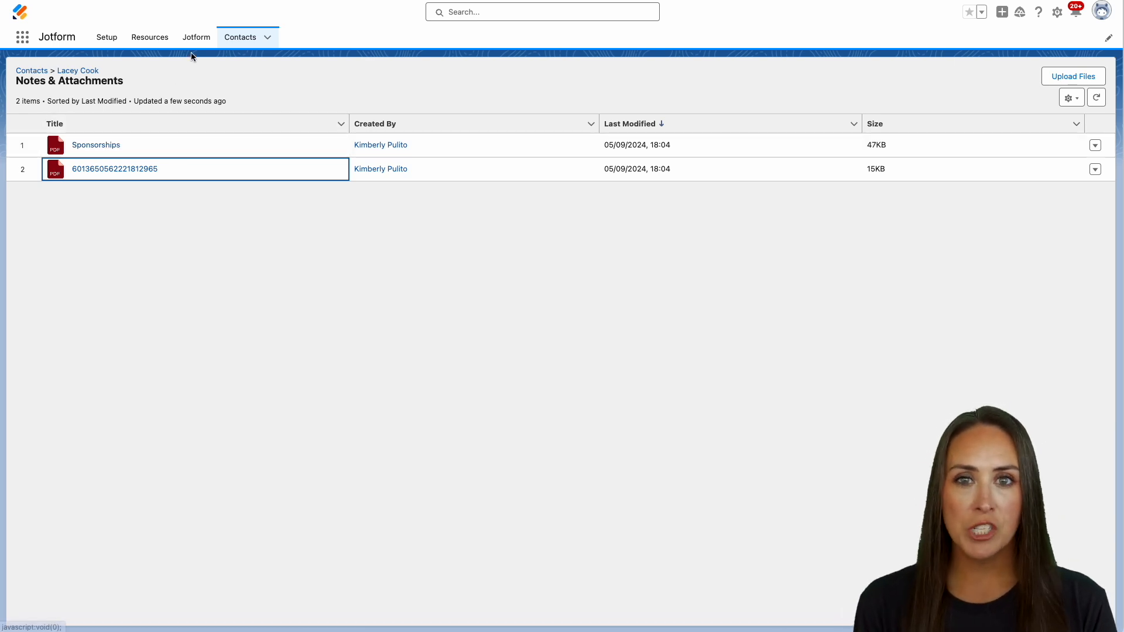
click(196, 36)
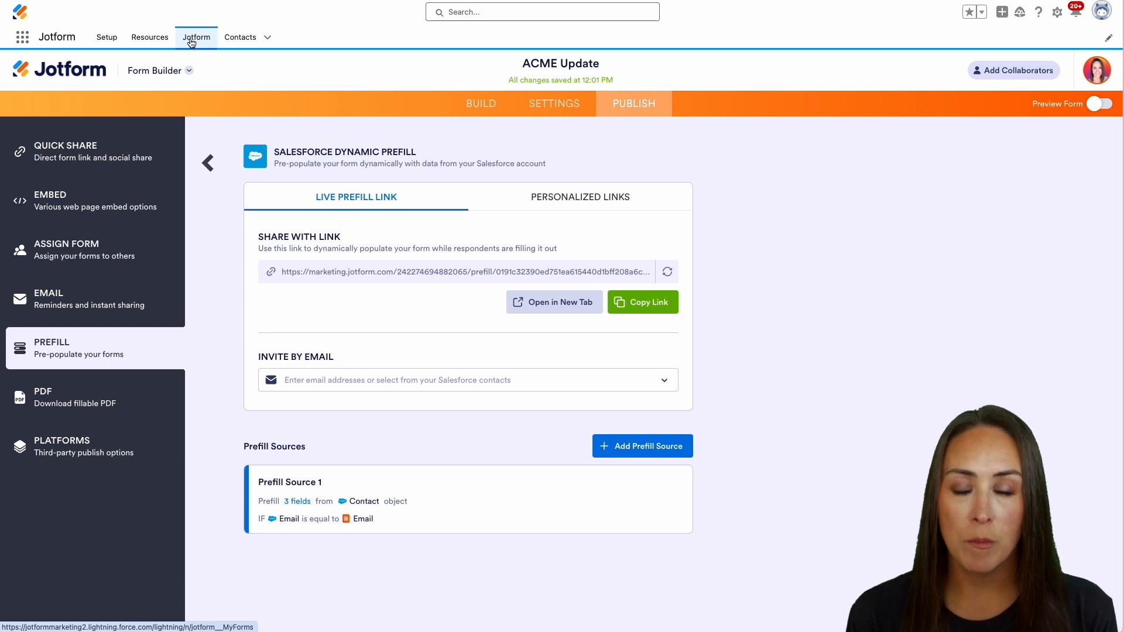